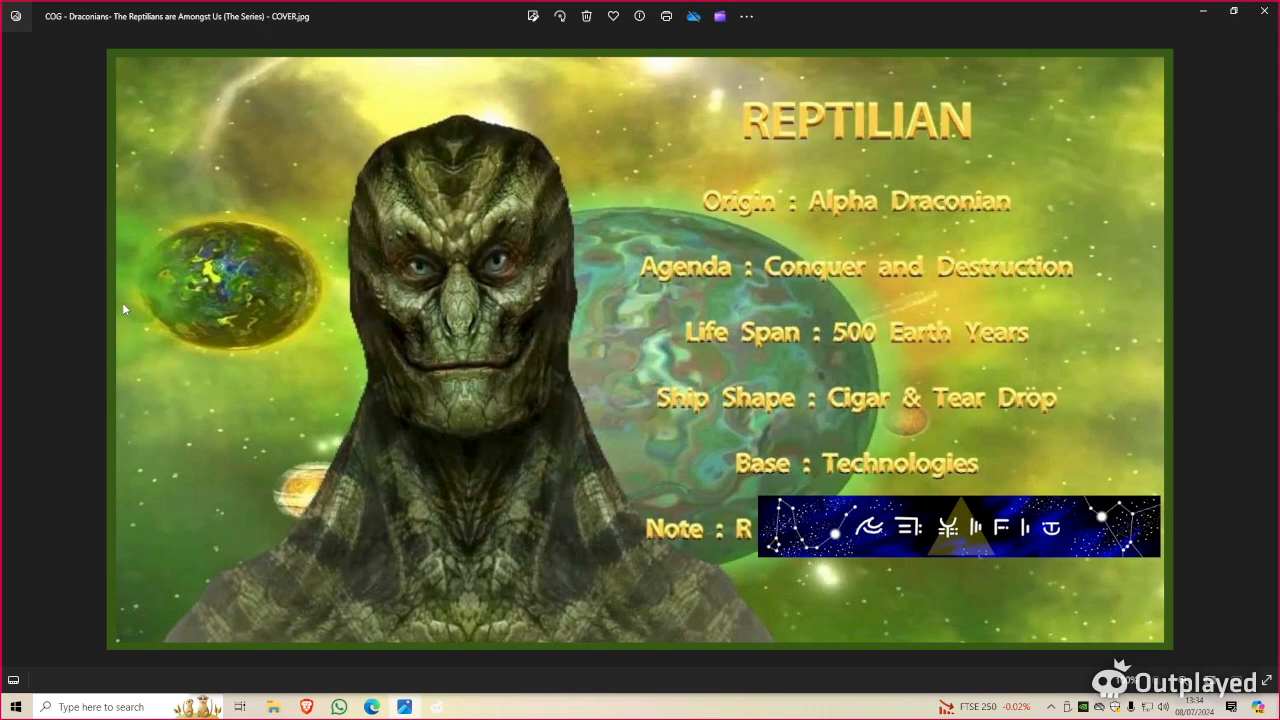
{"action": "mouse_move", "coordinate": [240, 308]}
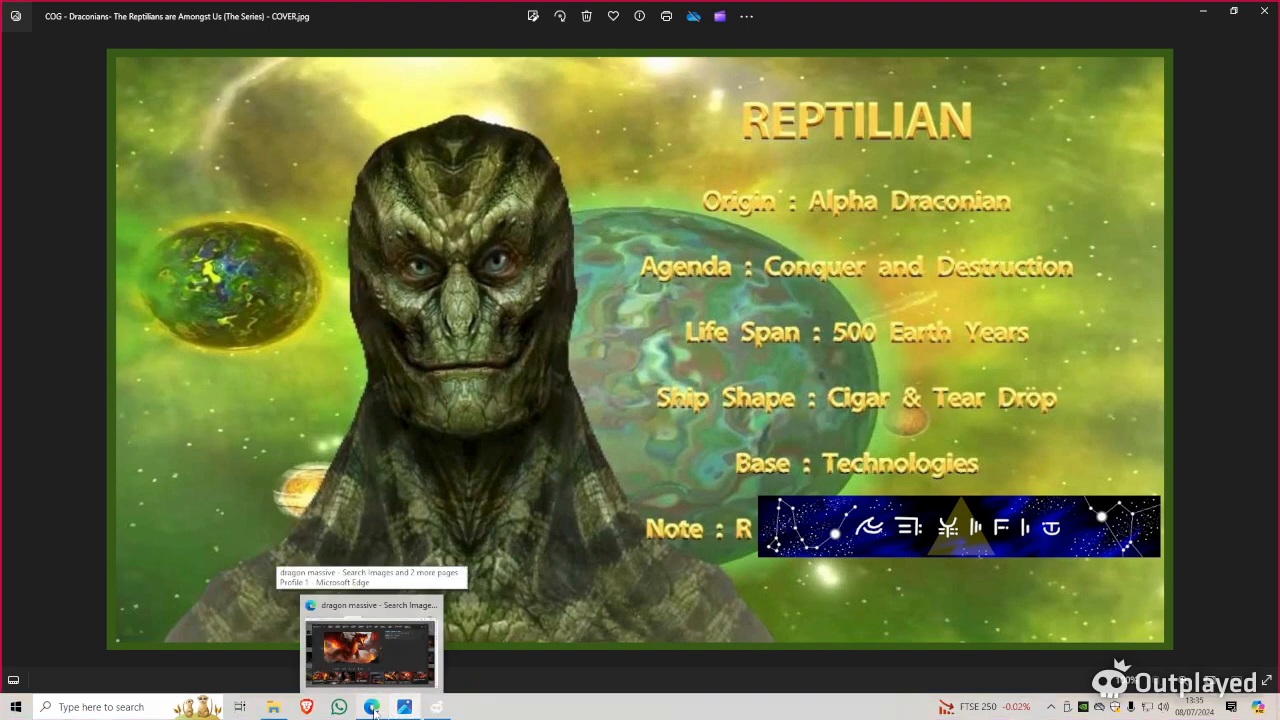
{"action": "mouse_move", "coordinate": [596, 440]}
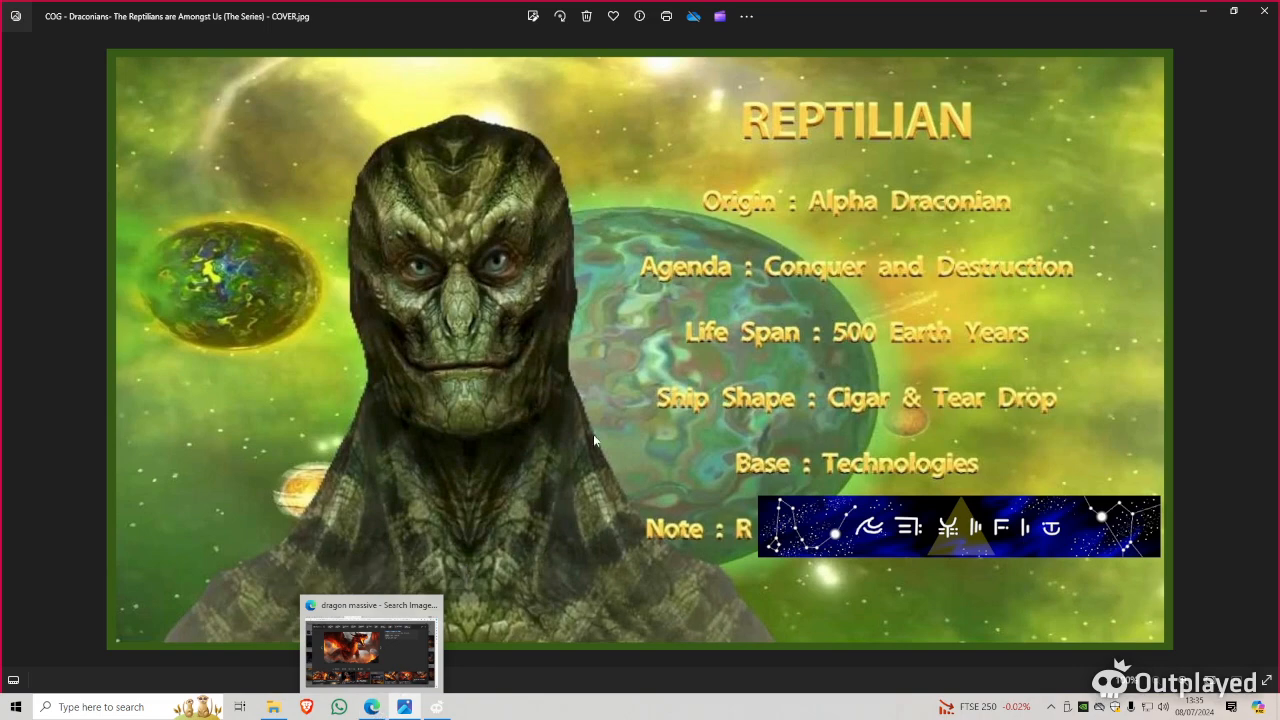
{"action": "mouse_move", "coordinate": [576, 356]}
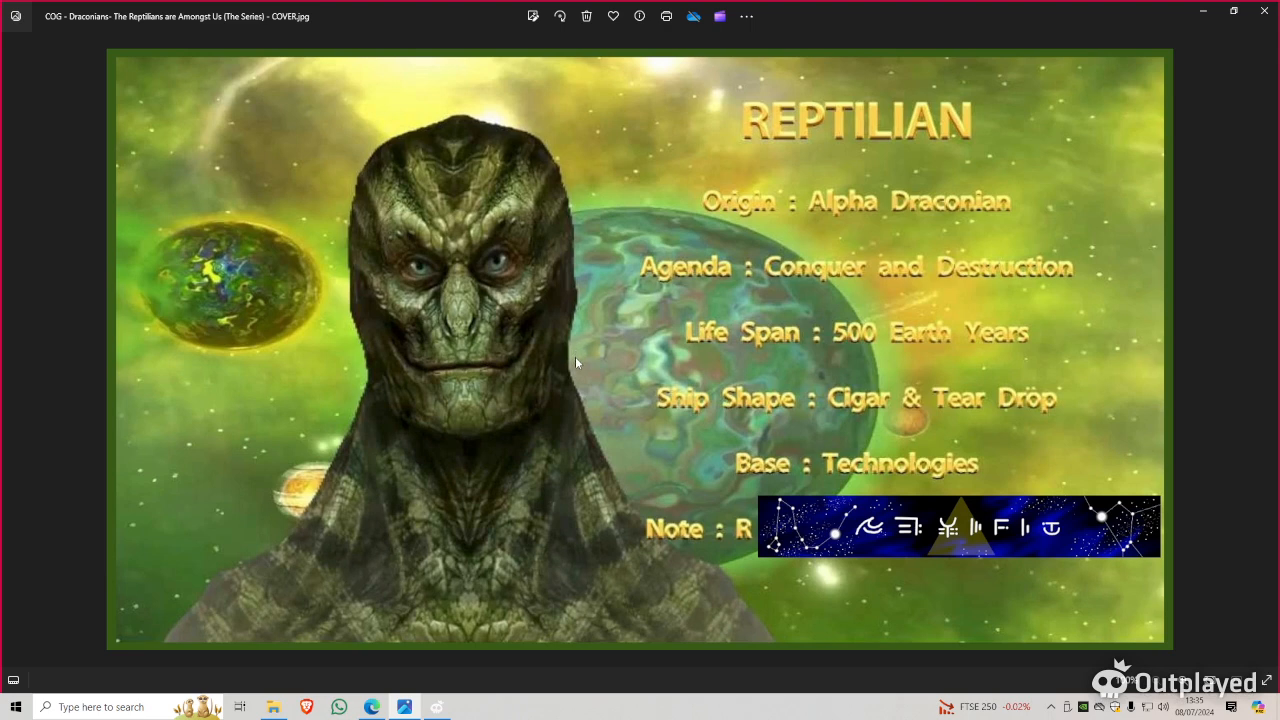
{"action": "mouse_move", "coordinate": [576, 368]}
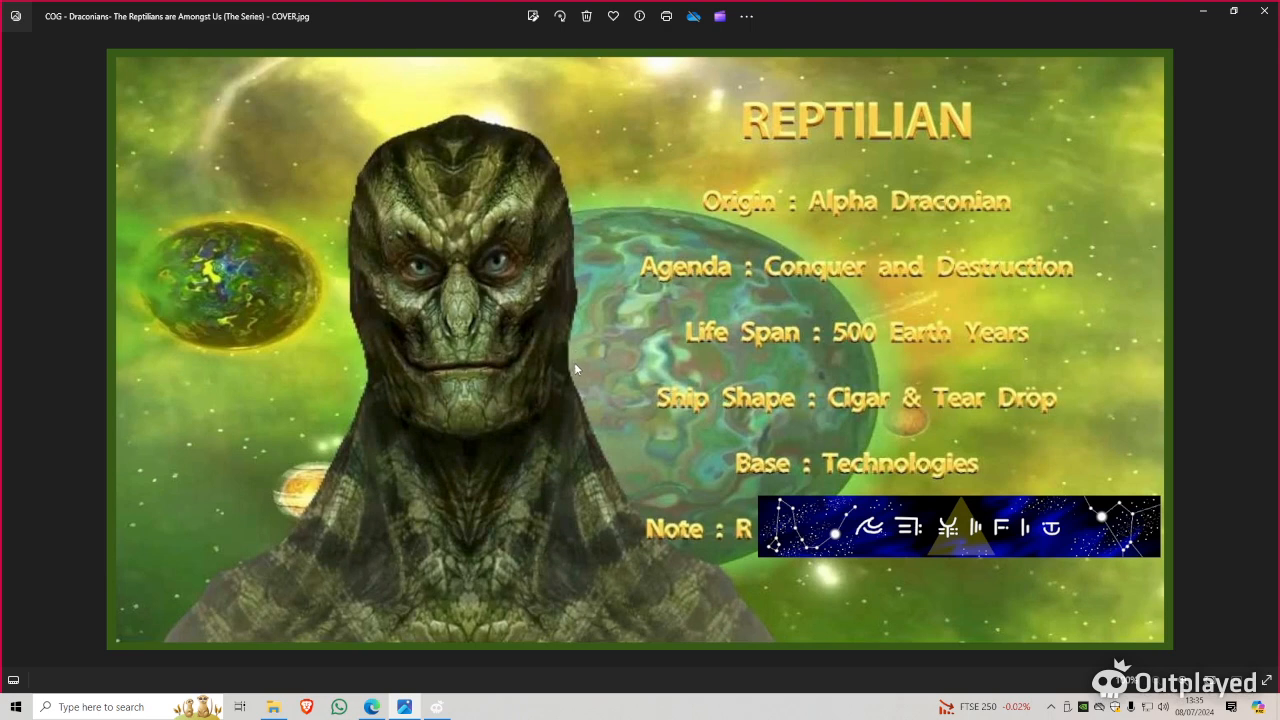
{"action": "mouse_move", "coordinate": [578, 384]}
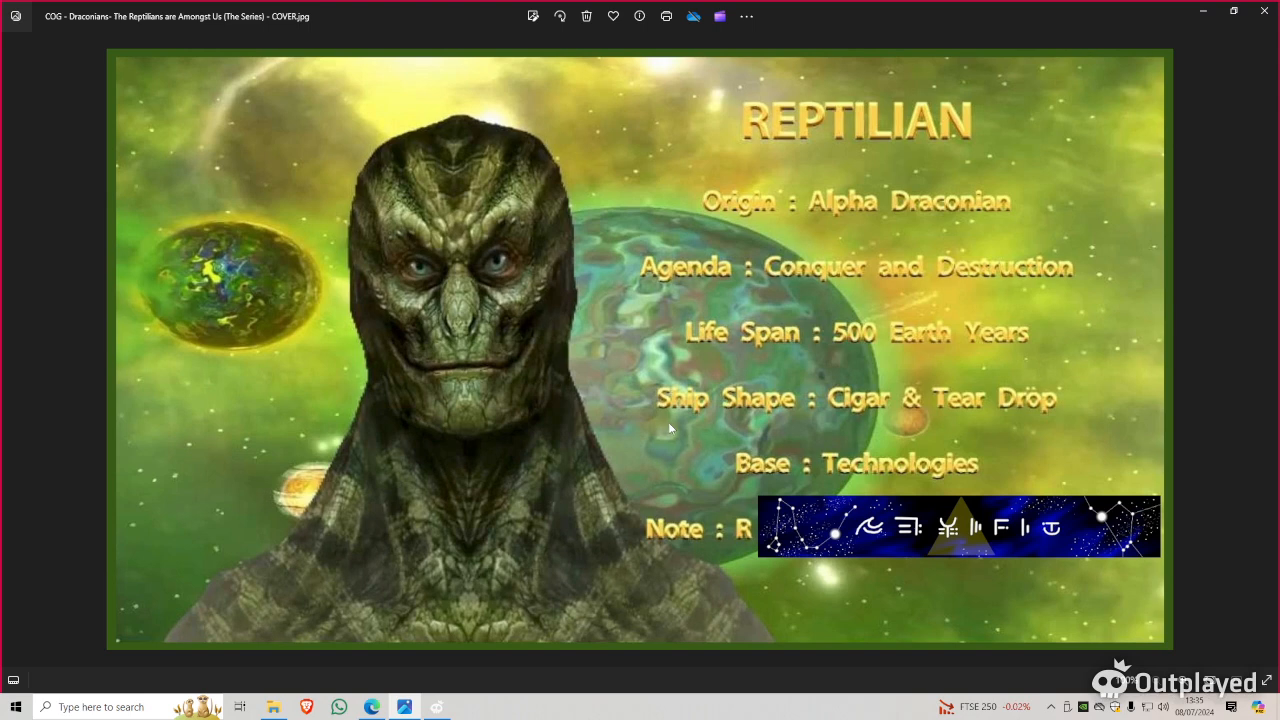
{"action": "mouse_move", "coordinate": [780, 716]}
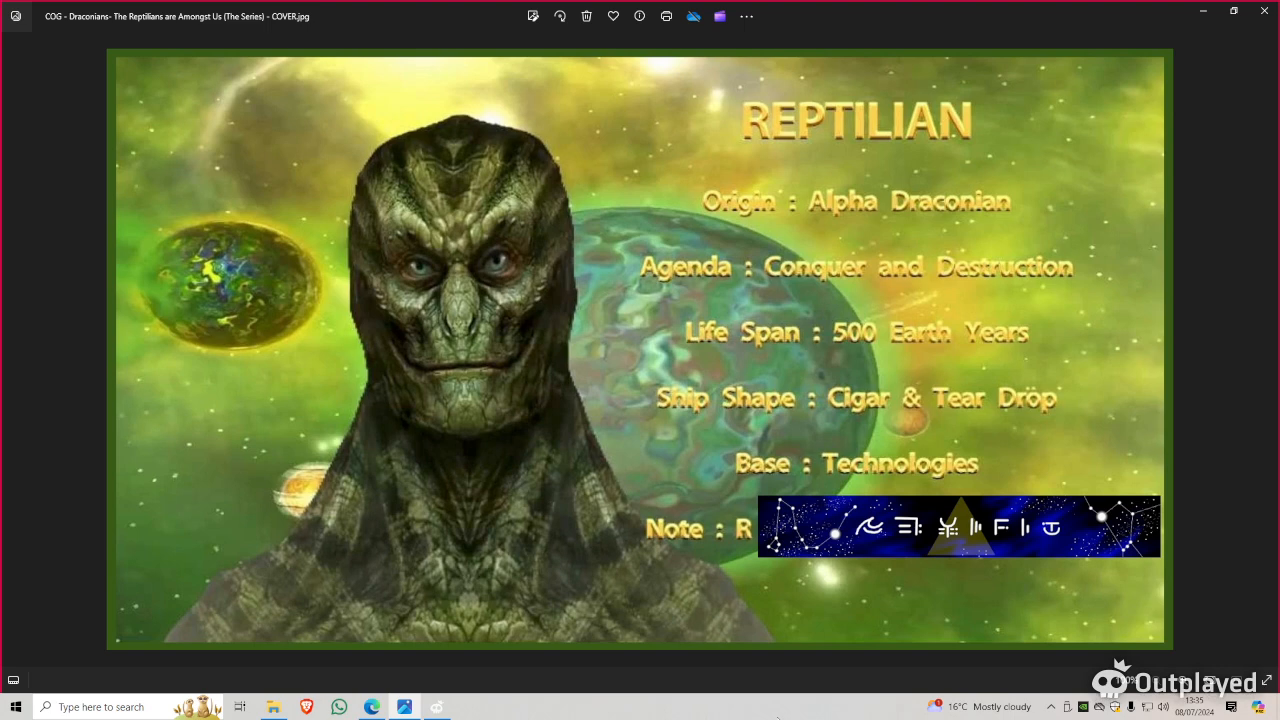
{"action": "mouse_move", "coordinate": [800, 528]}
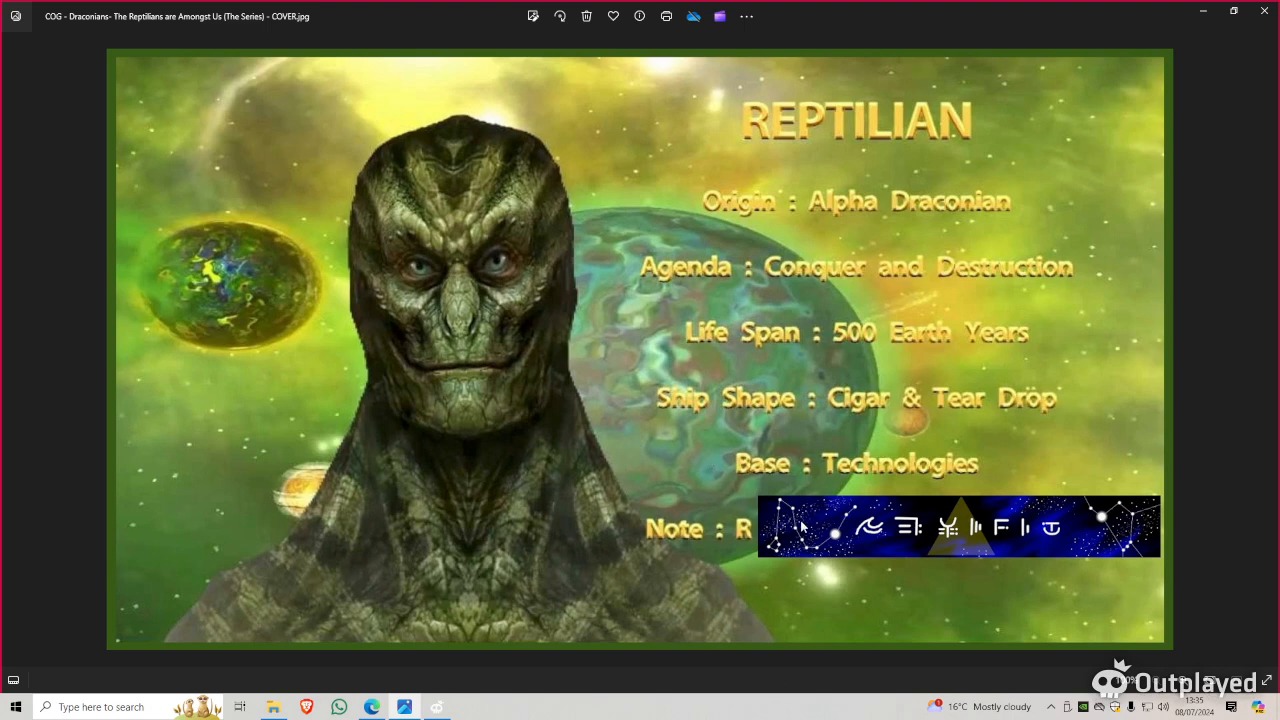
{"action": "mouse_move", "coordinate": [500, 712]}
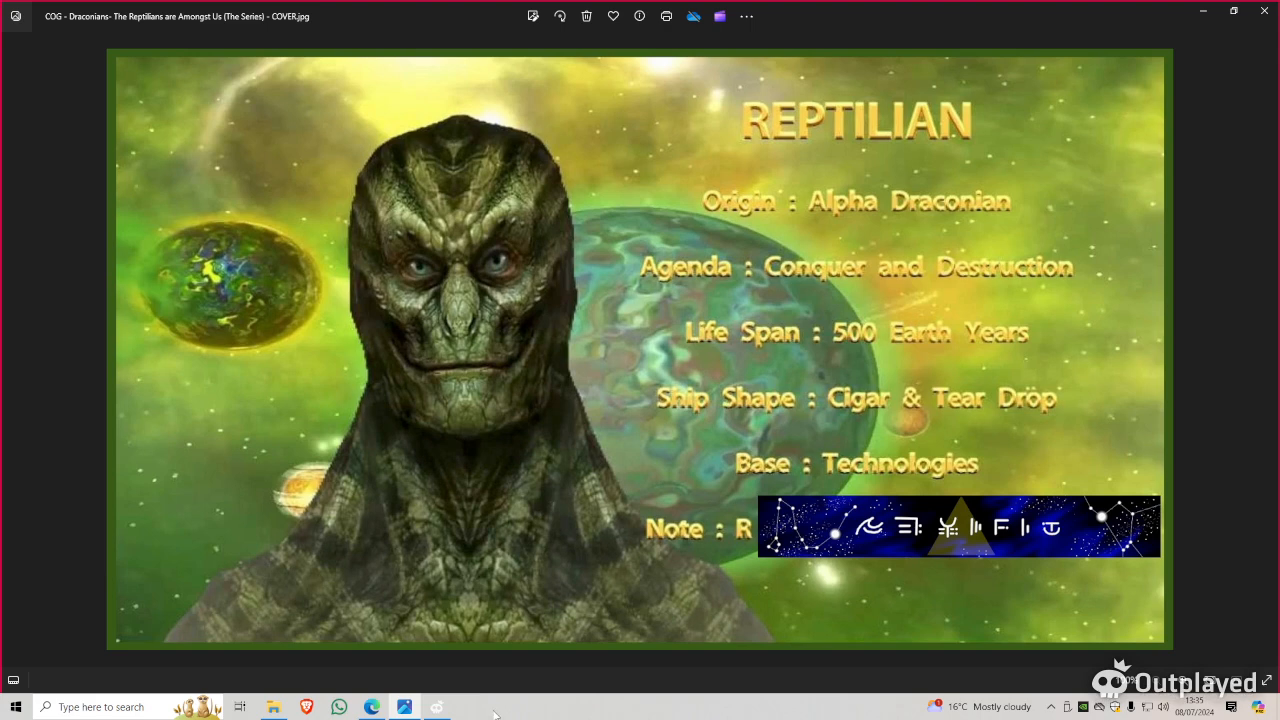
{"action": "mouse_move", "coordinate": [510, 708]}
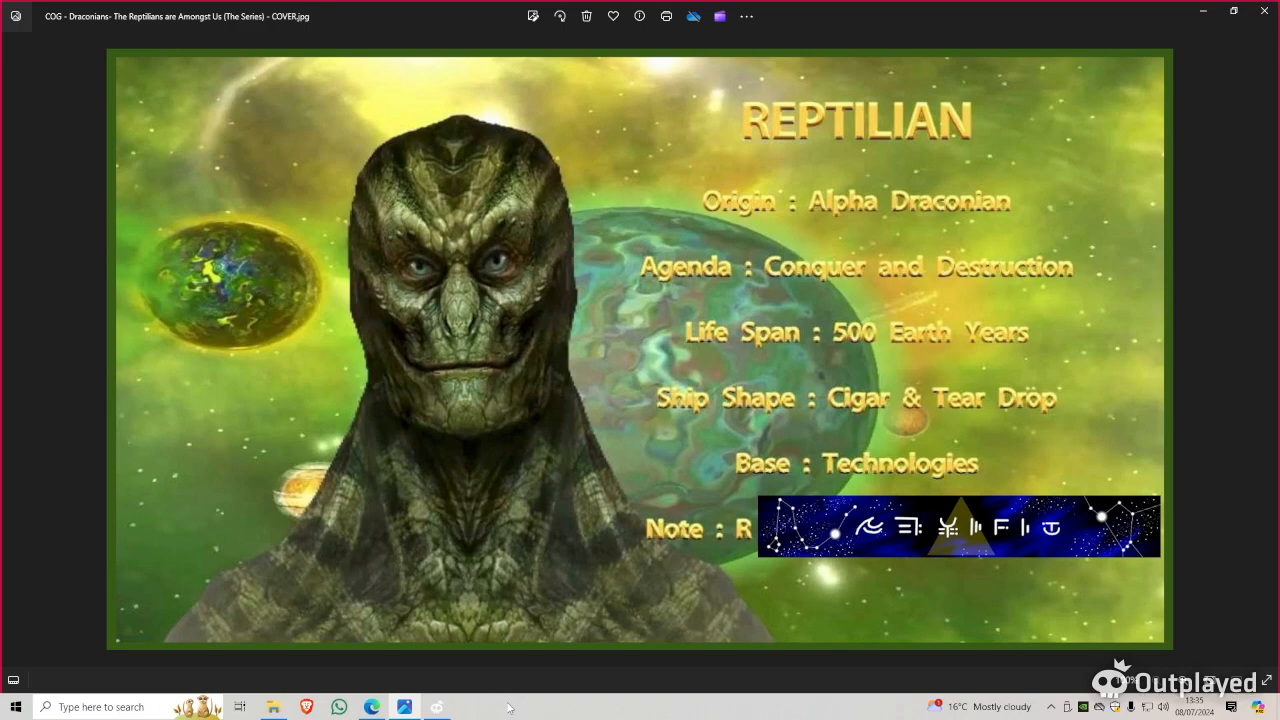
{"action": "mouse_move", "coordinate": [630, 708]}
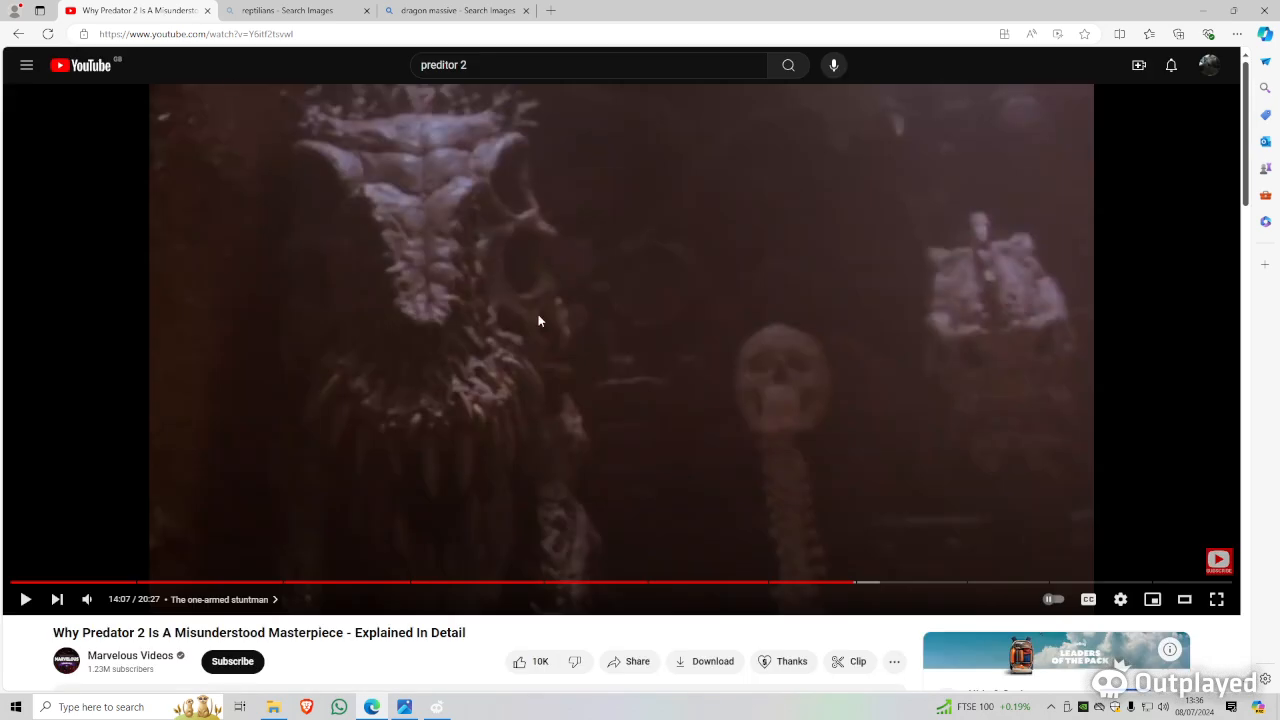
{"action": "mouse_move", "coordinate": [852, 476]}
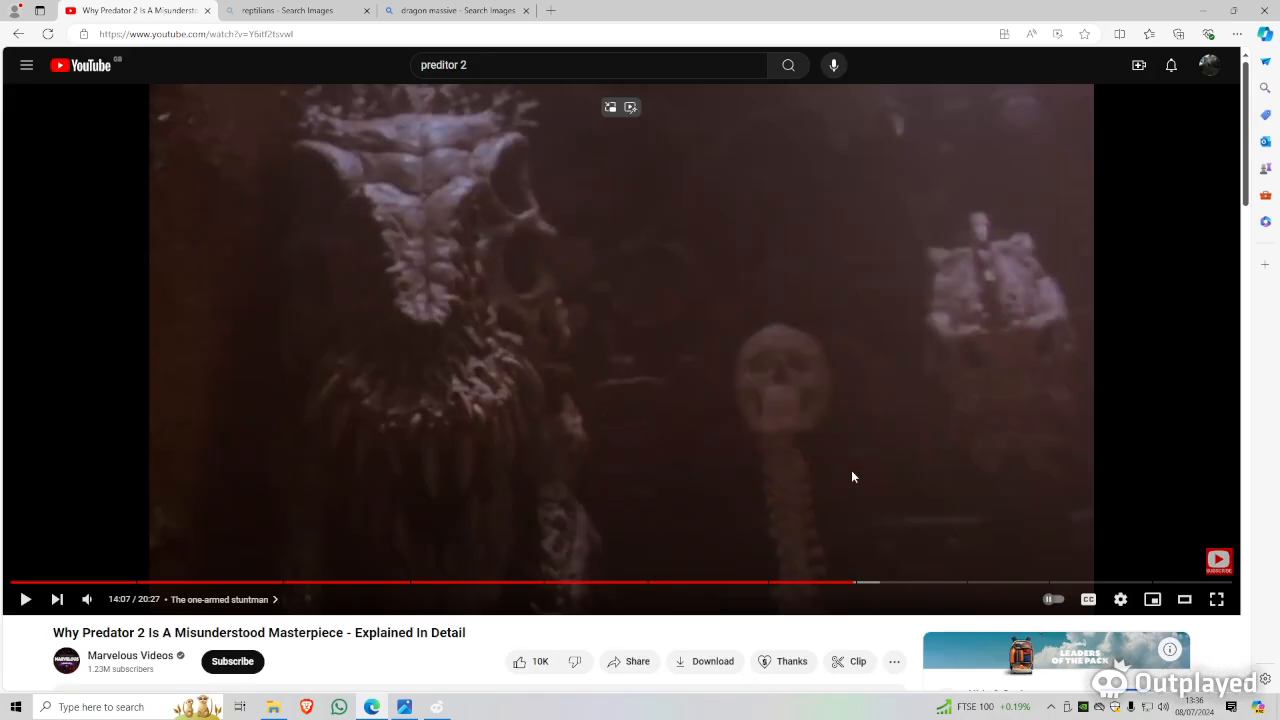
{"action": "mouse_move", "coordinate": [668, 636]}
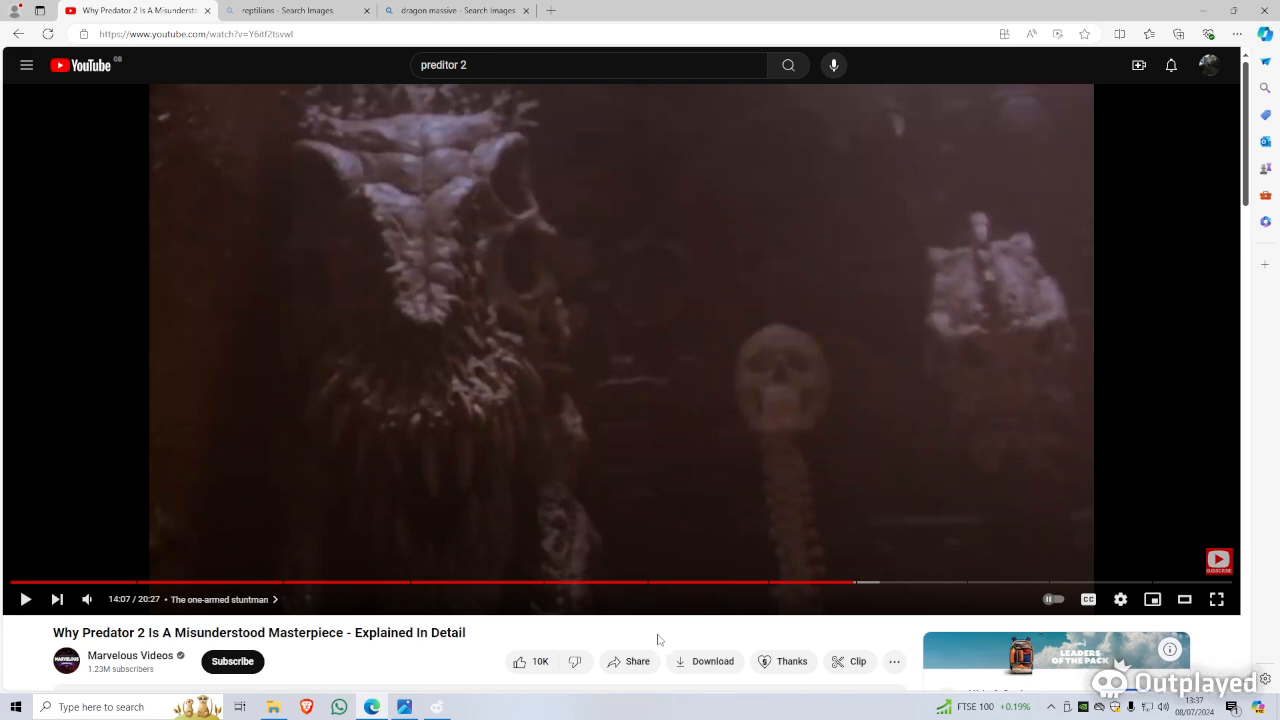
Resume the Predator 2 explainer and let it play through the comic-book artwork panels.
{"action": "left_click", "coordinate": [26, 600]}
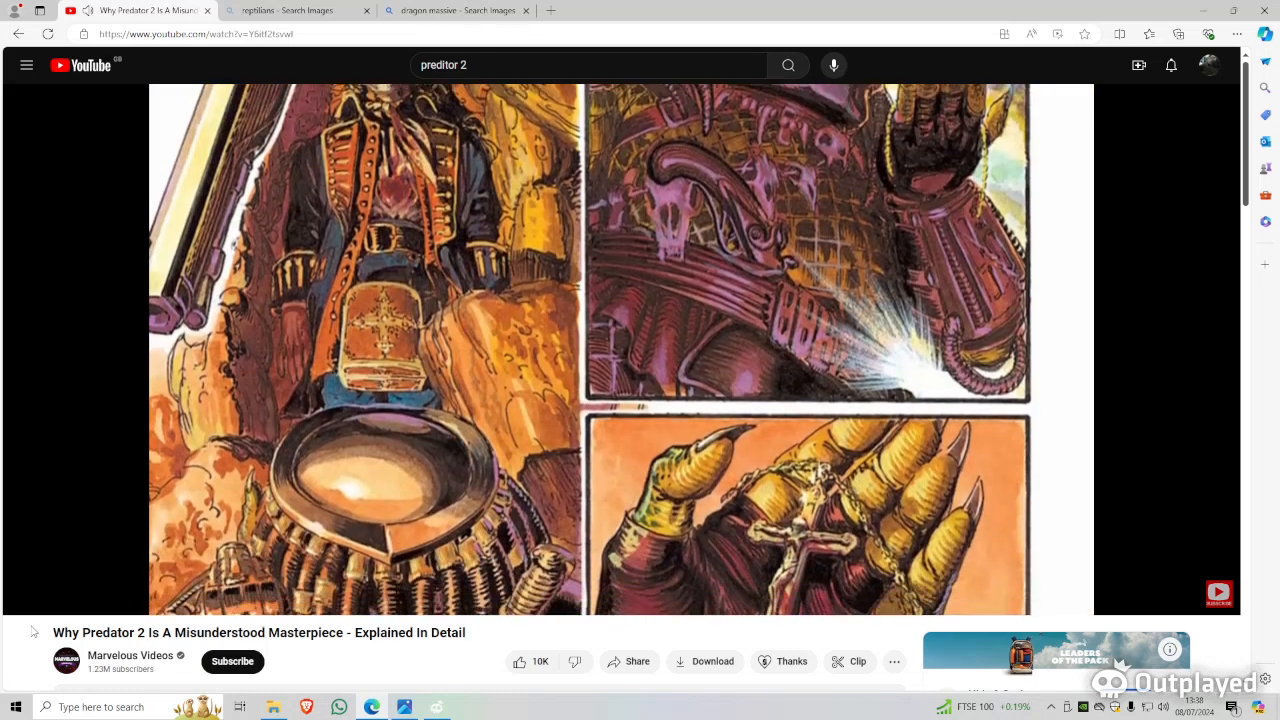
{"action": "scroll", "scroll_direction": "down", "scroll_amount": 3}
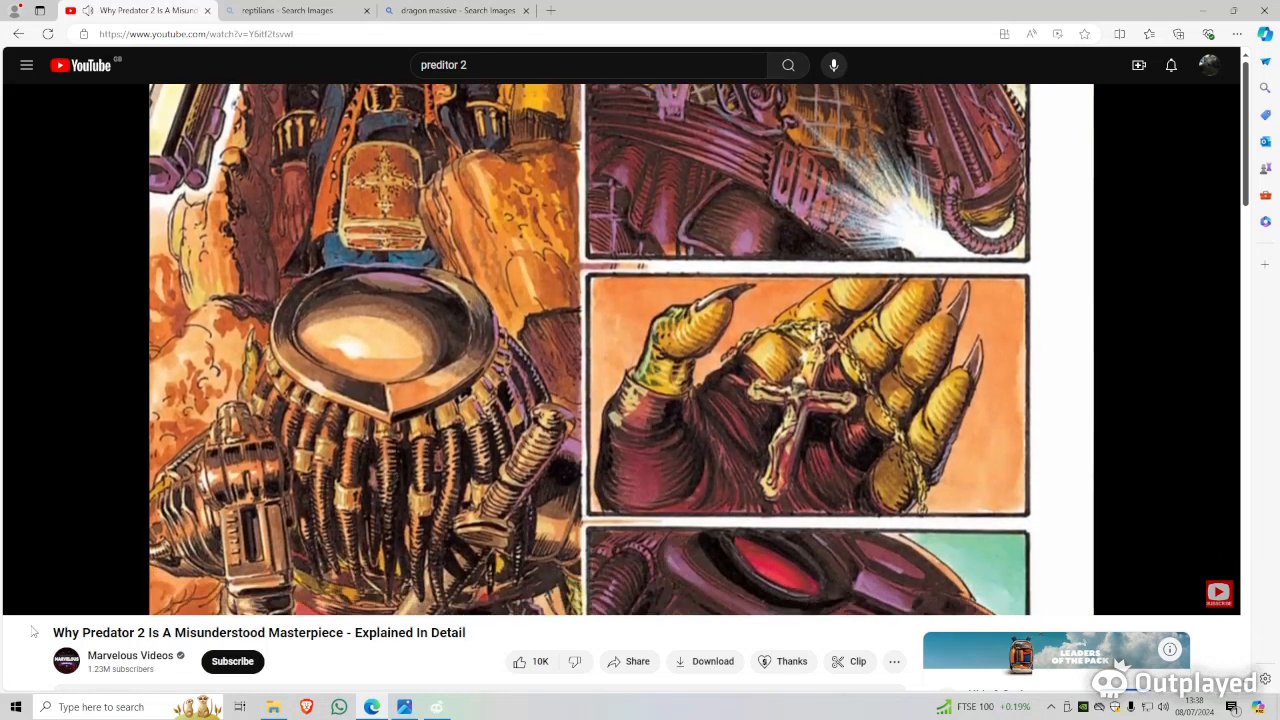
{"action": "scroll", "scroll_direction": "down", "scroll_amount": 3}
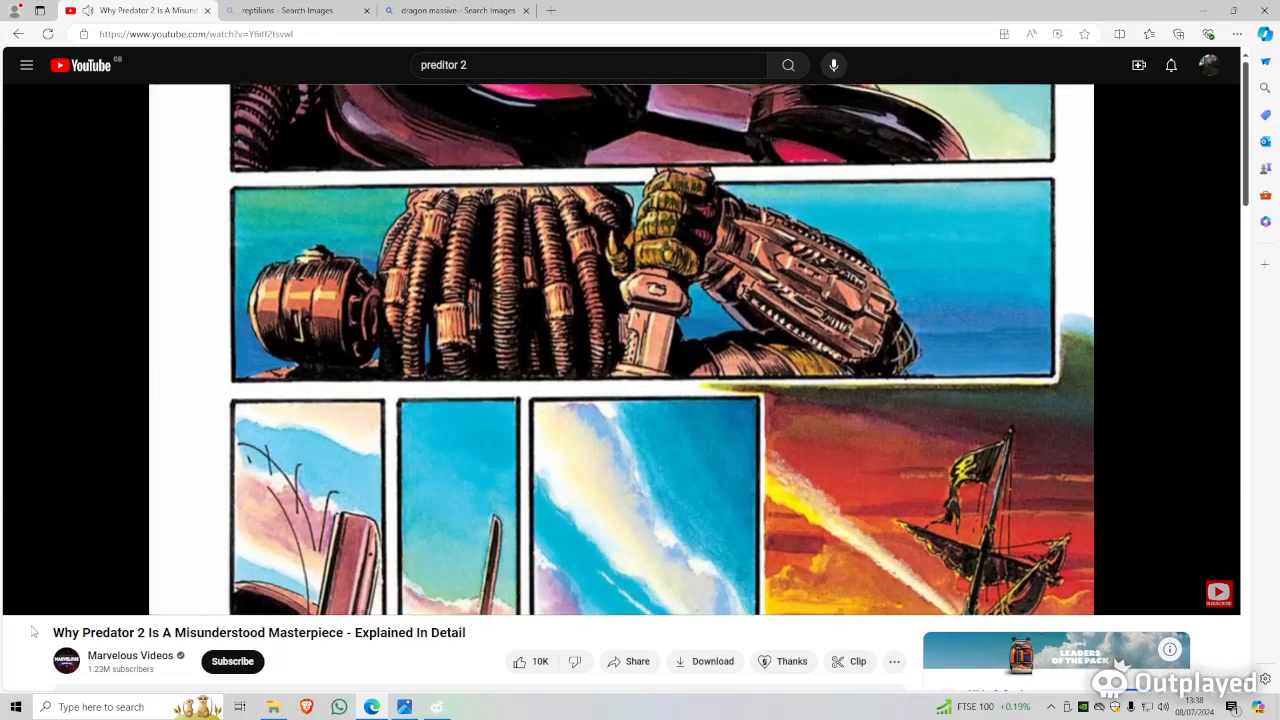
{"action": "scroll", "scroll_direction": "down", "scroll_amount": 3}
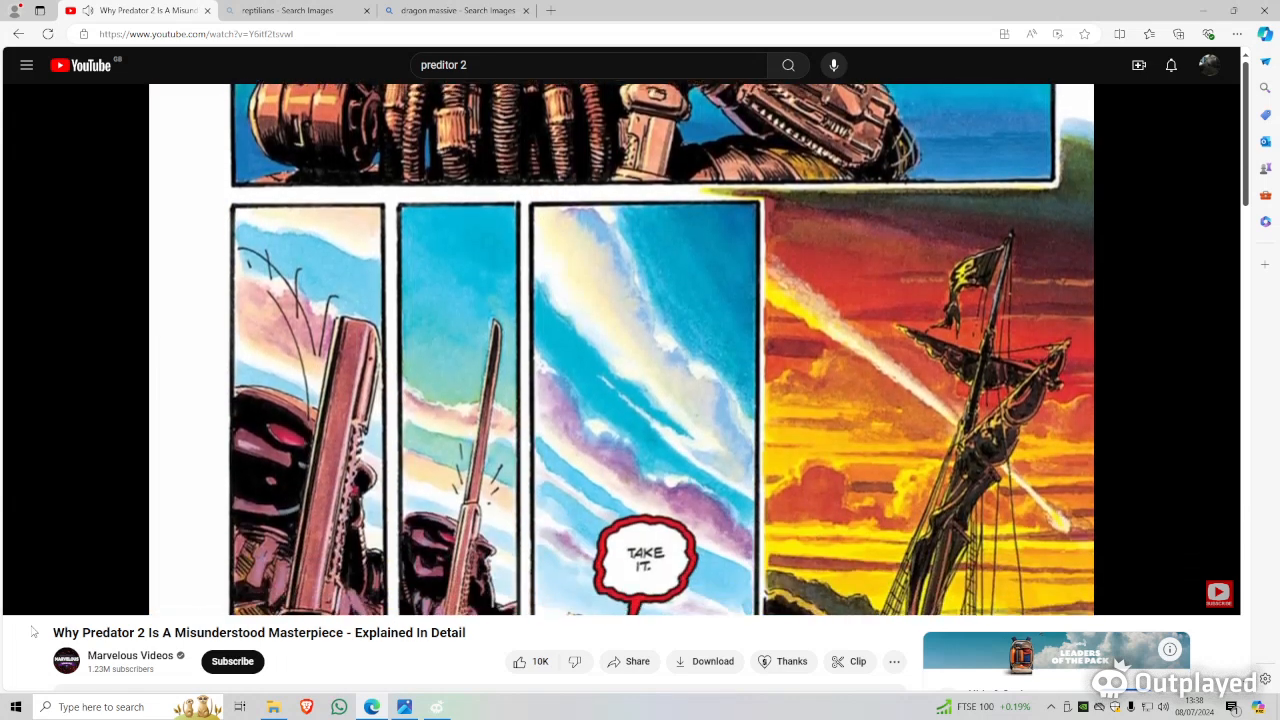
{"action": "scroll", "scroll_direction": "down", "scroll_amount": 3}
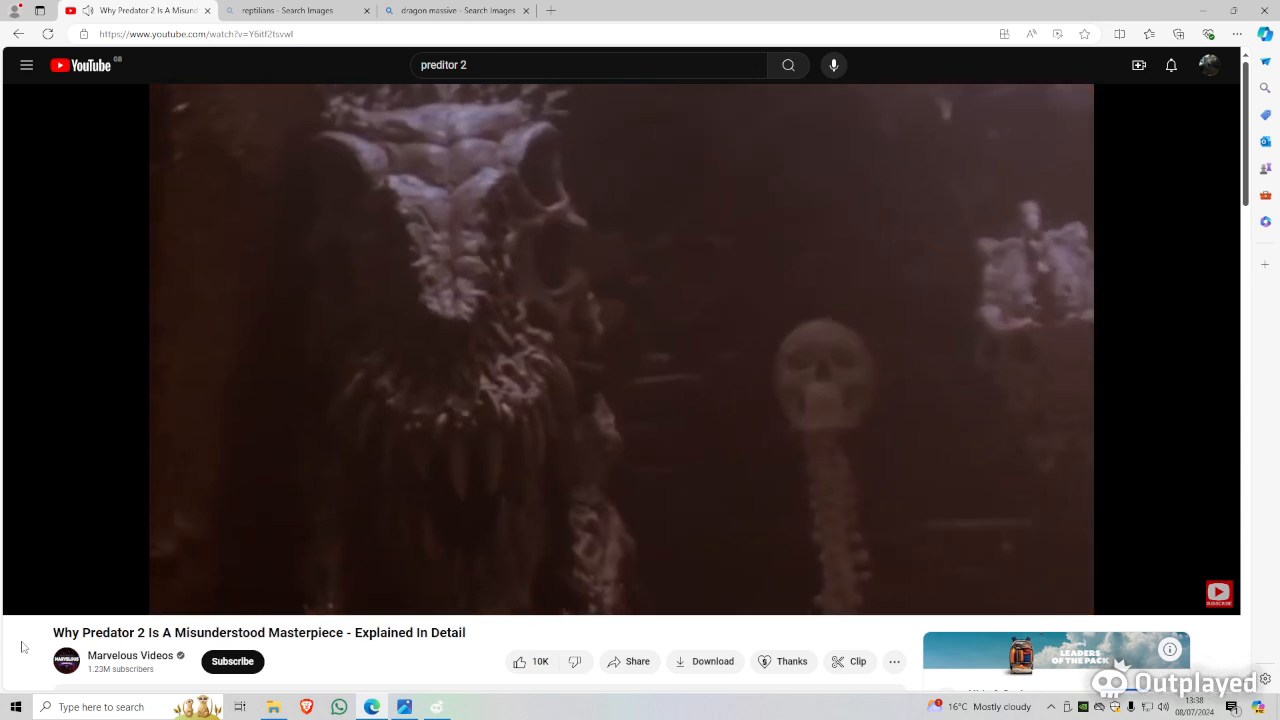
{"action": "mouse_move", "coordinate": [36, 614]}
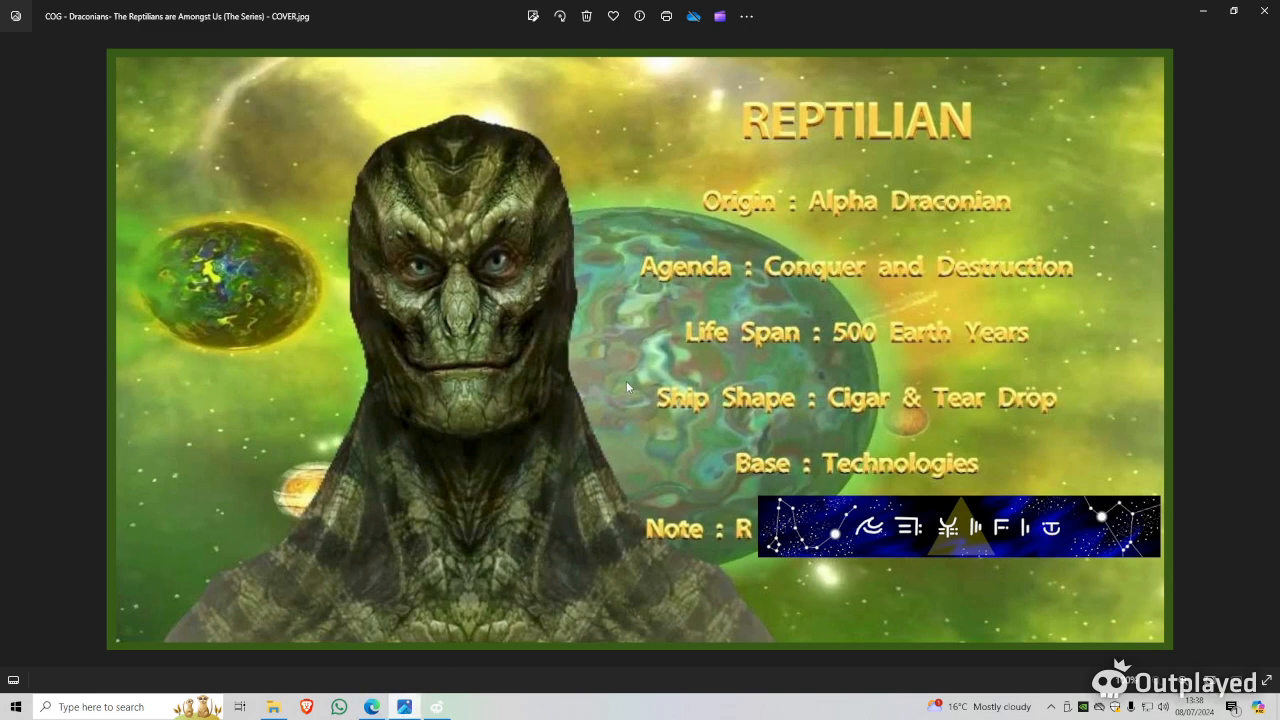
{"action": "mouse_move", "coordinate": [656, 298]}
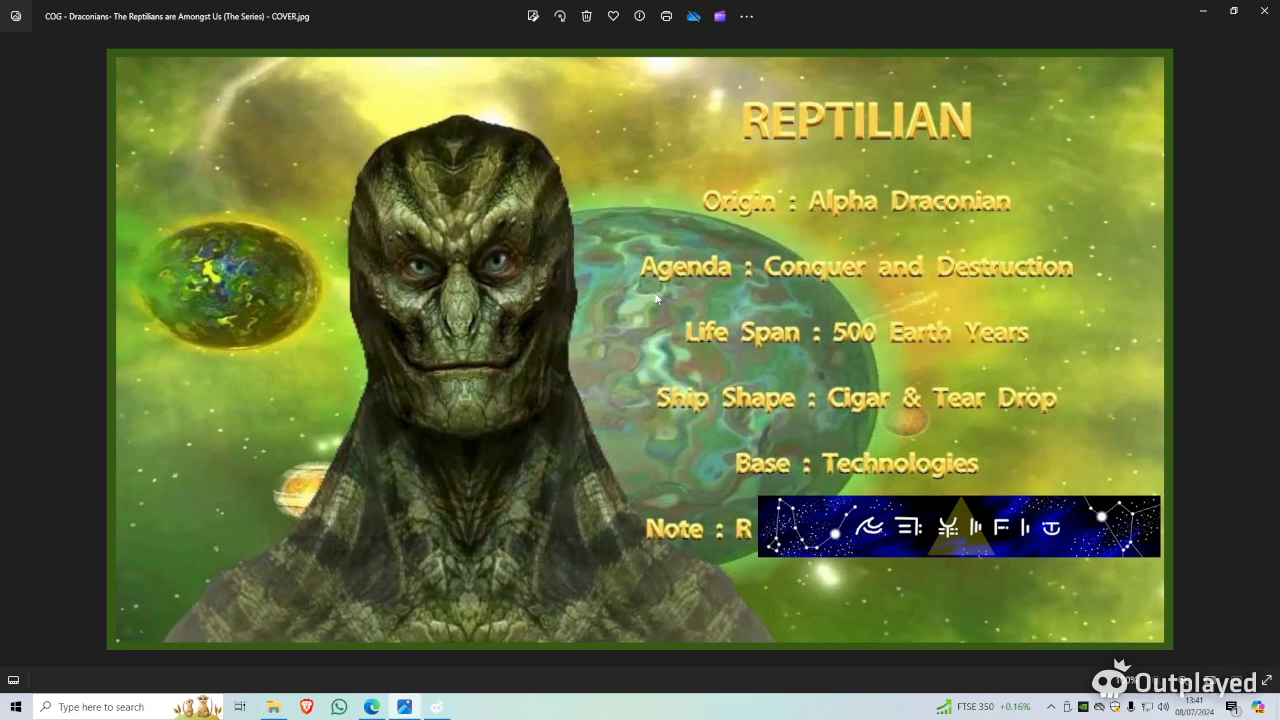
{"action": "mouse_move", "coordinate": [562, 432]}
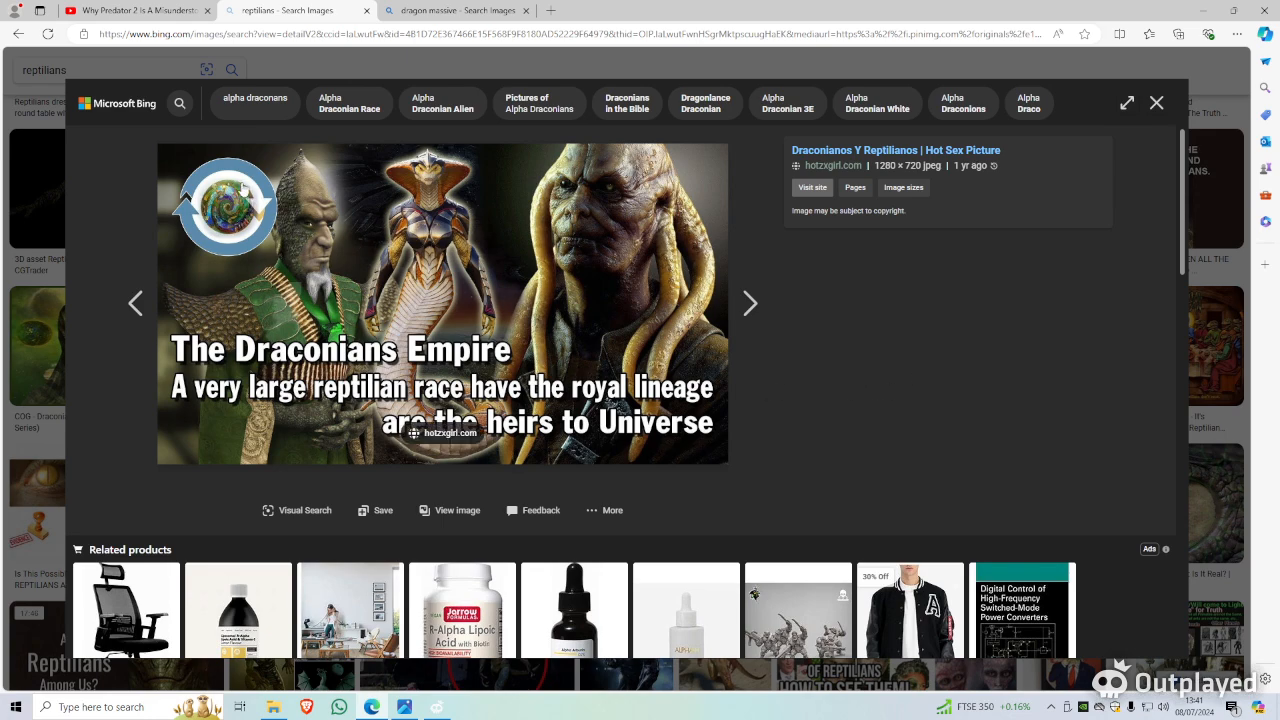
{"action": "mouse_move", "coordinate": [564, 394]}
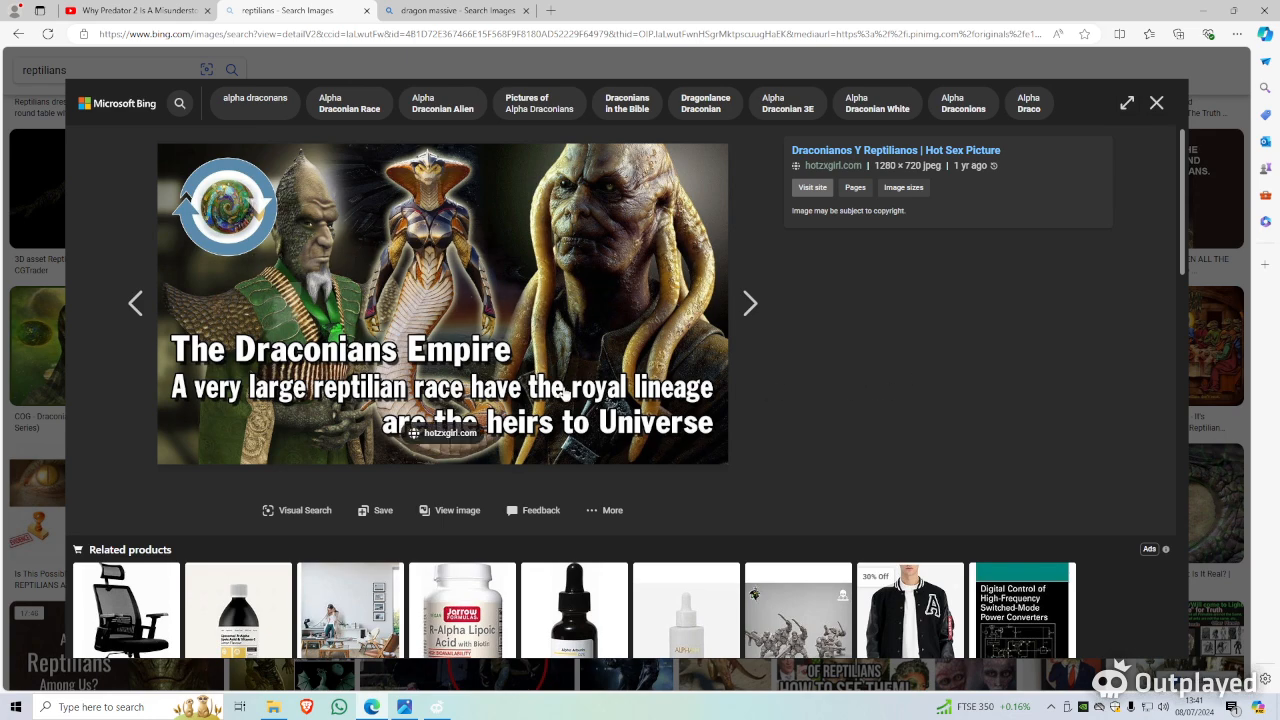
Look through the Related products and Related searches for Alpha Draconian images.
{"action": "scroll", "scroll_direction": "down", "scroll_amount": 3}
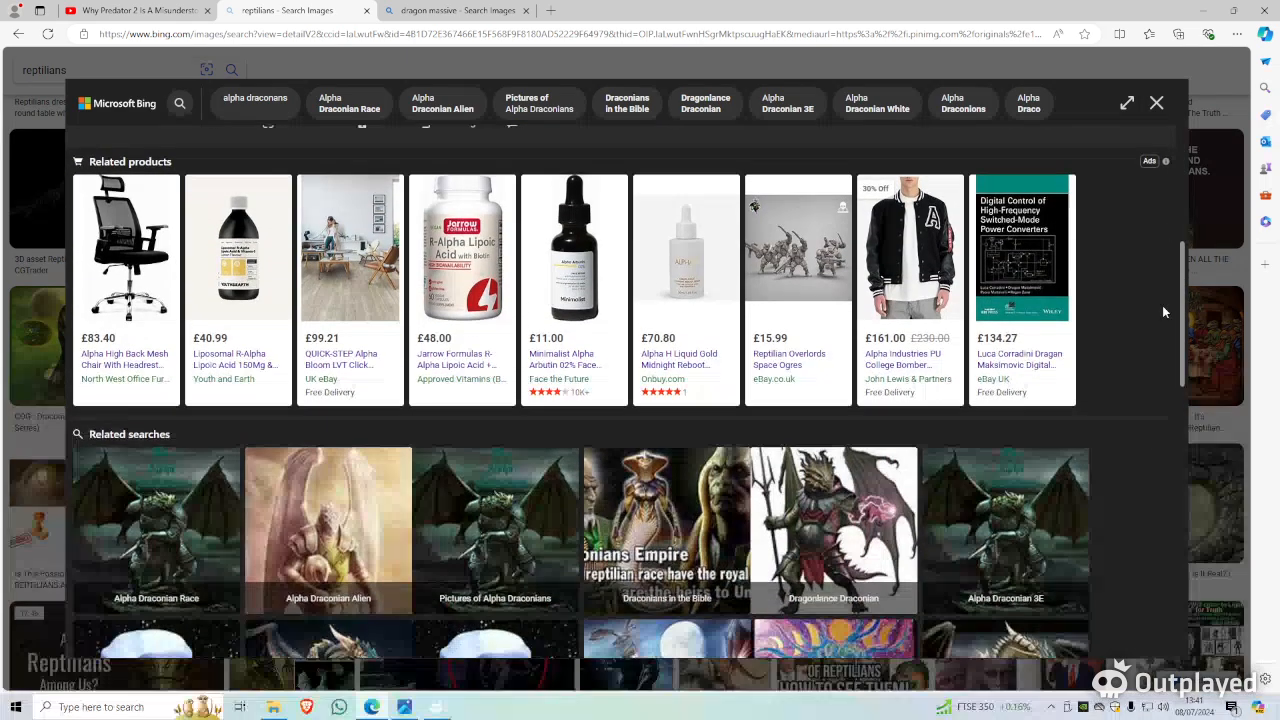
{"action": "scroll", "scroll_direction": "down", "scroll_amount": 3}
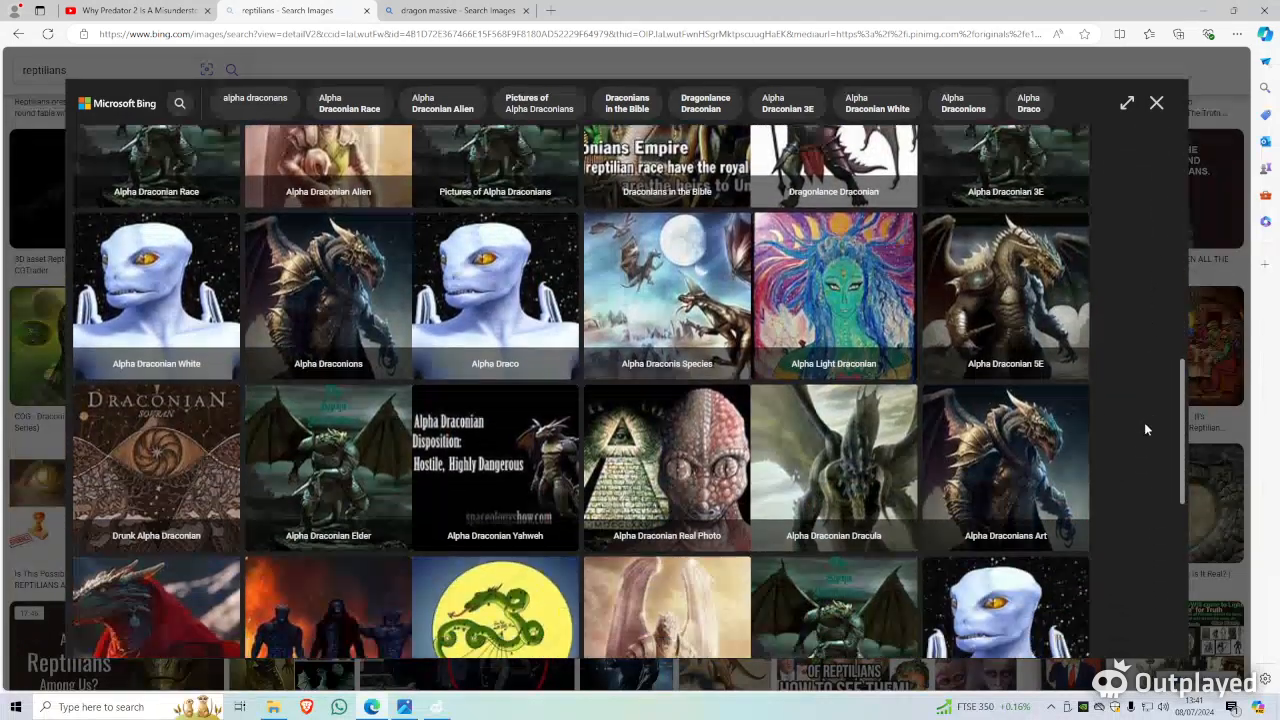
{"action": "scroll", "scroll_direction": "down", "scroll_amount": 3}
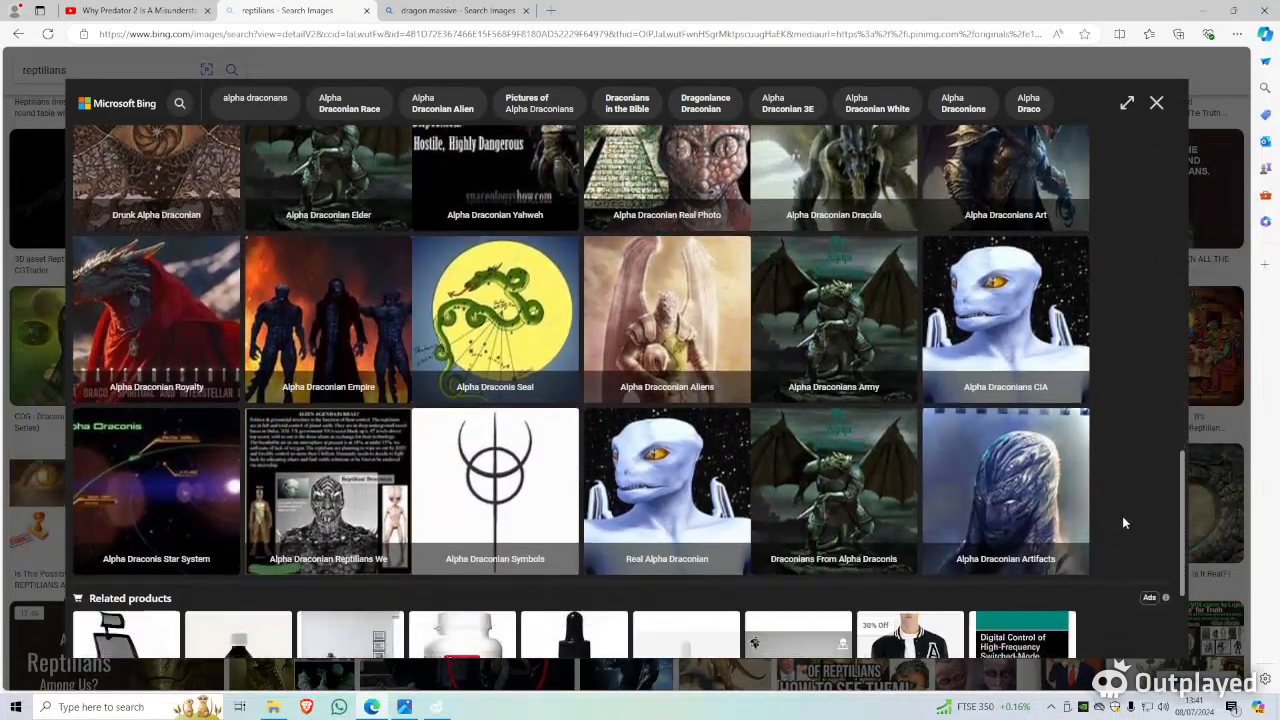
{"action": "scroll", "scroll_direction": "down", "scroll_amount": 3}
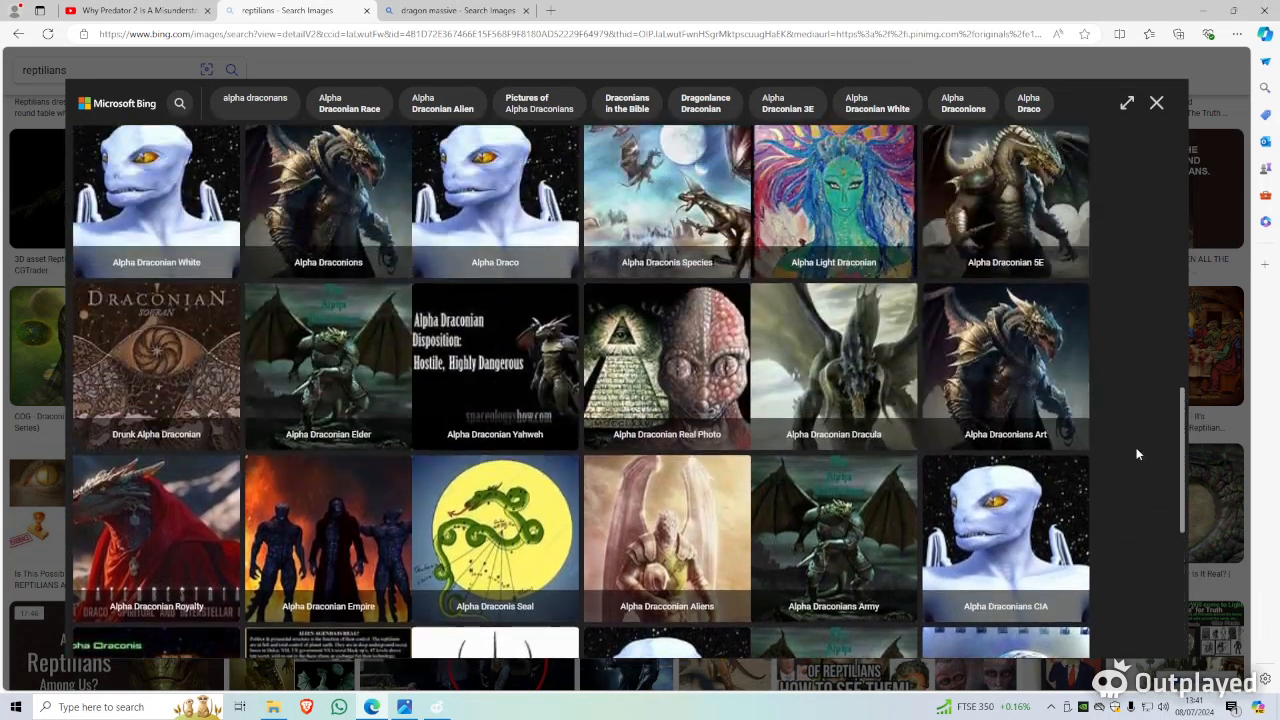
{"action": "scroll", "scroll_direction": "down", "scroll_amount": 3}
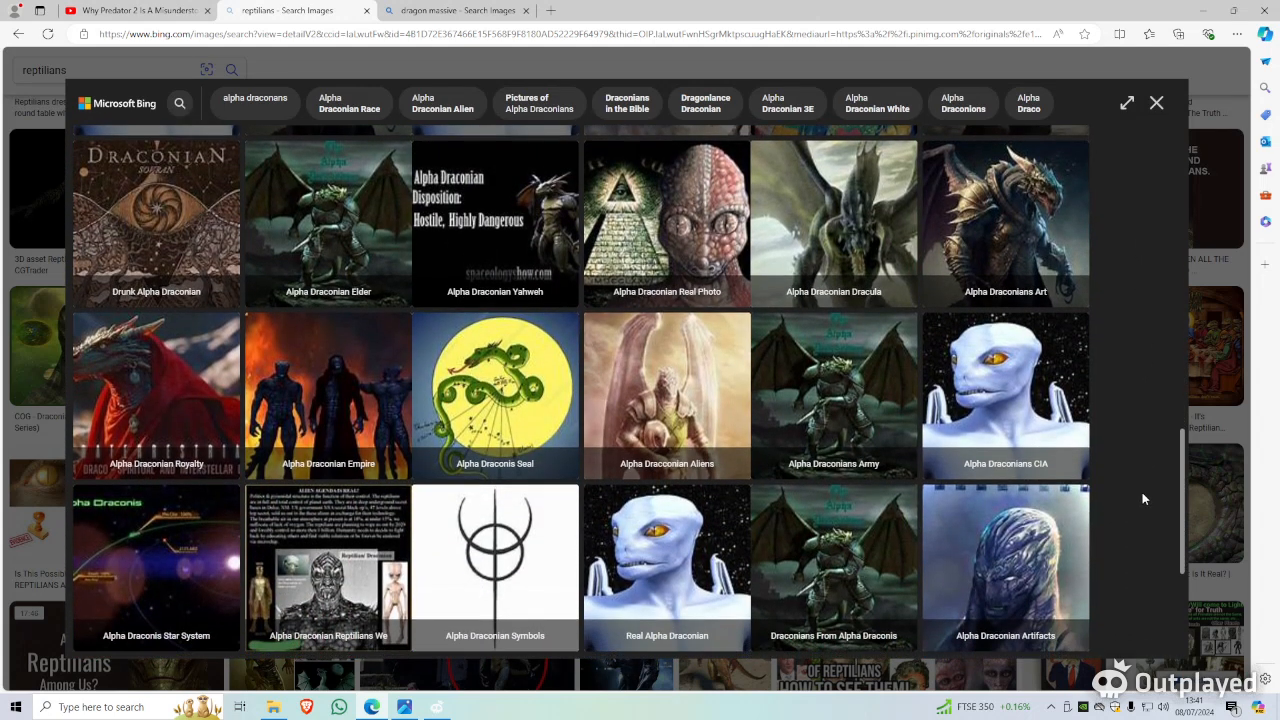
{"action": "scroll", "scroll_direction": "down", "scroll_amount": 3}
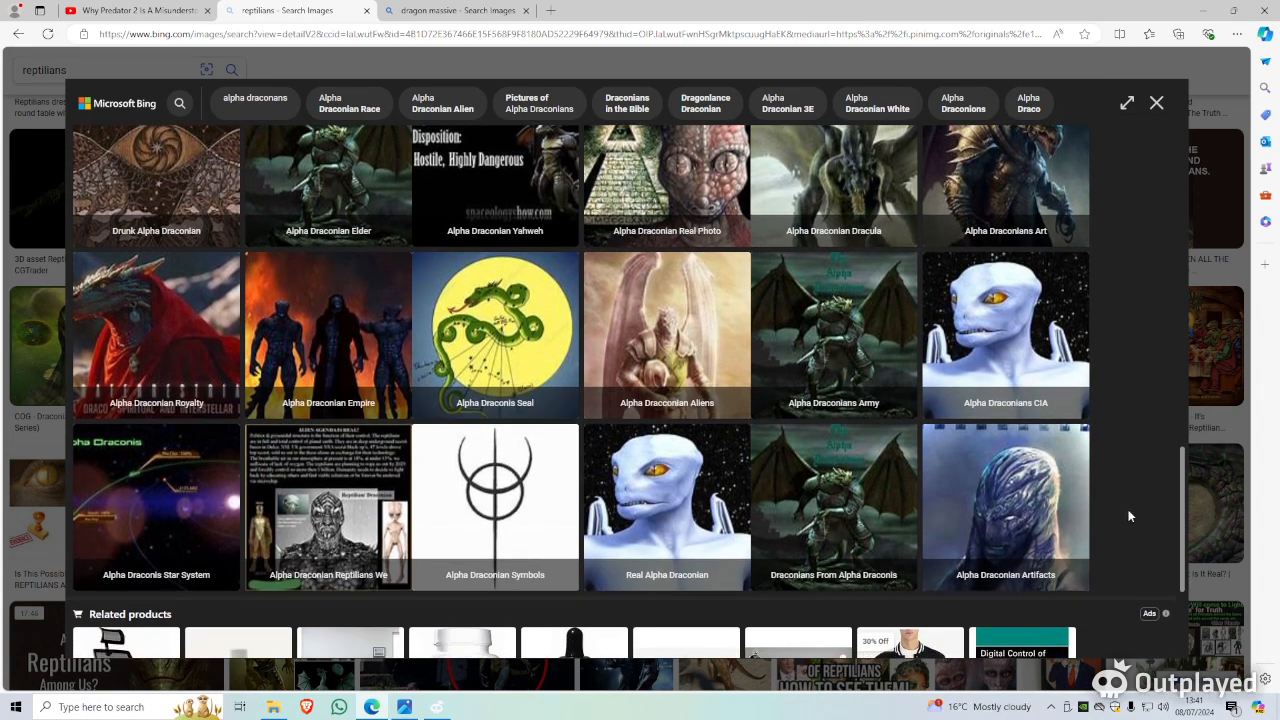
Return to the Draconians Empire reptilian image and its source details.
{"action": "scroll", "scroll_direction": "down", "scroll_amount": 3}
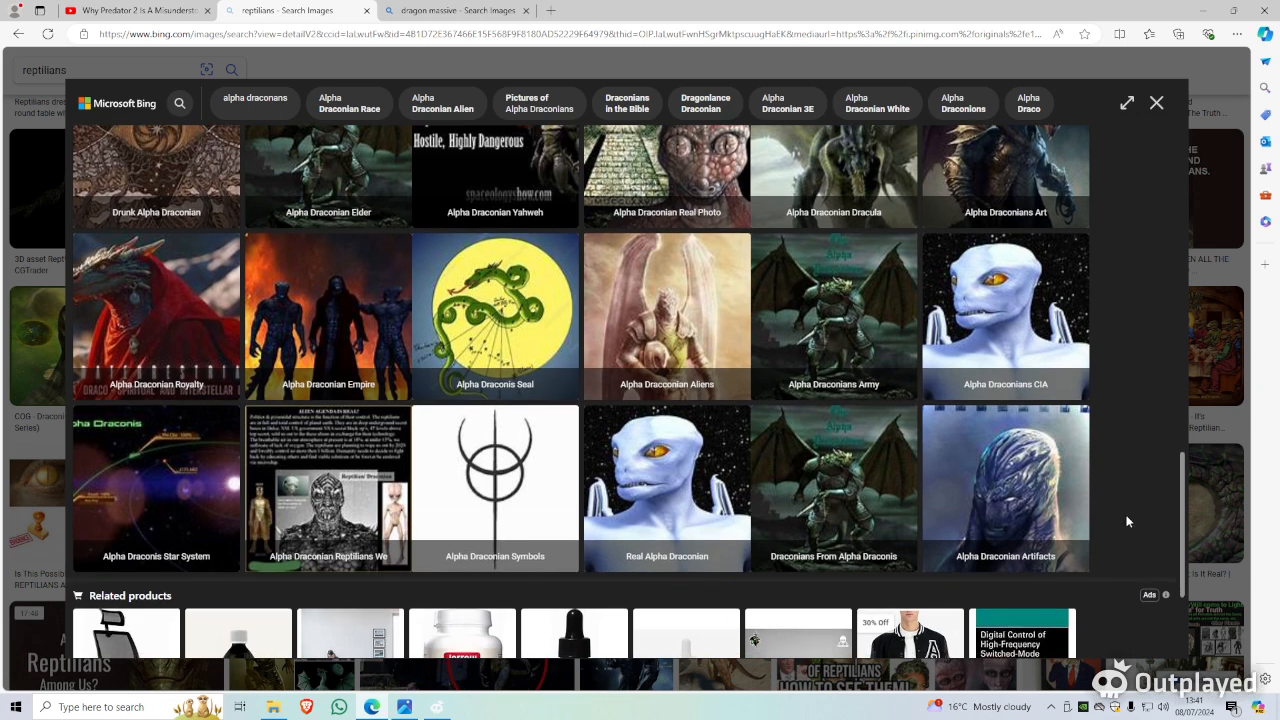
{"action": "scroll", "scroll_direction": "up", "scroll_amount": 3}
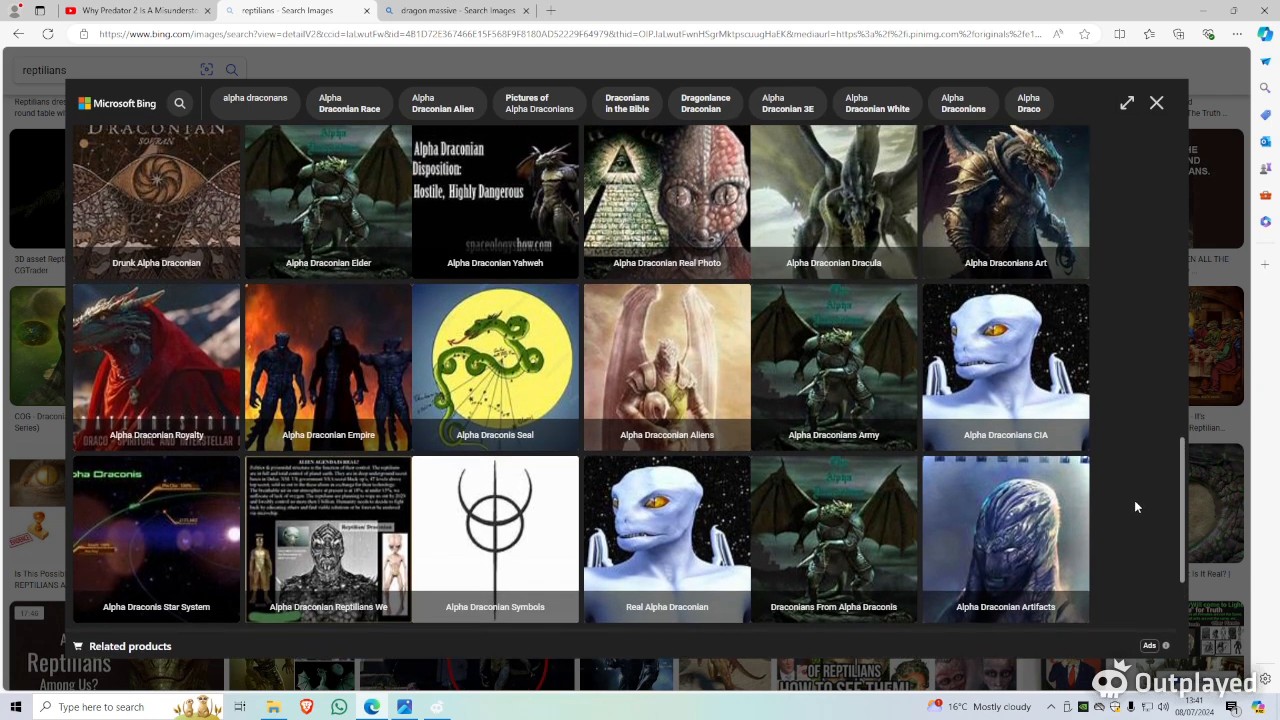
{"action": "scroll", "scroll_direction": "down", "scroll_amount": 3}
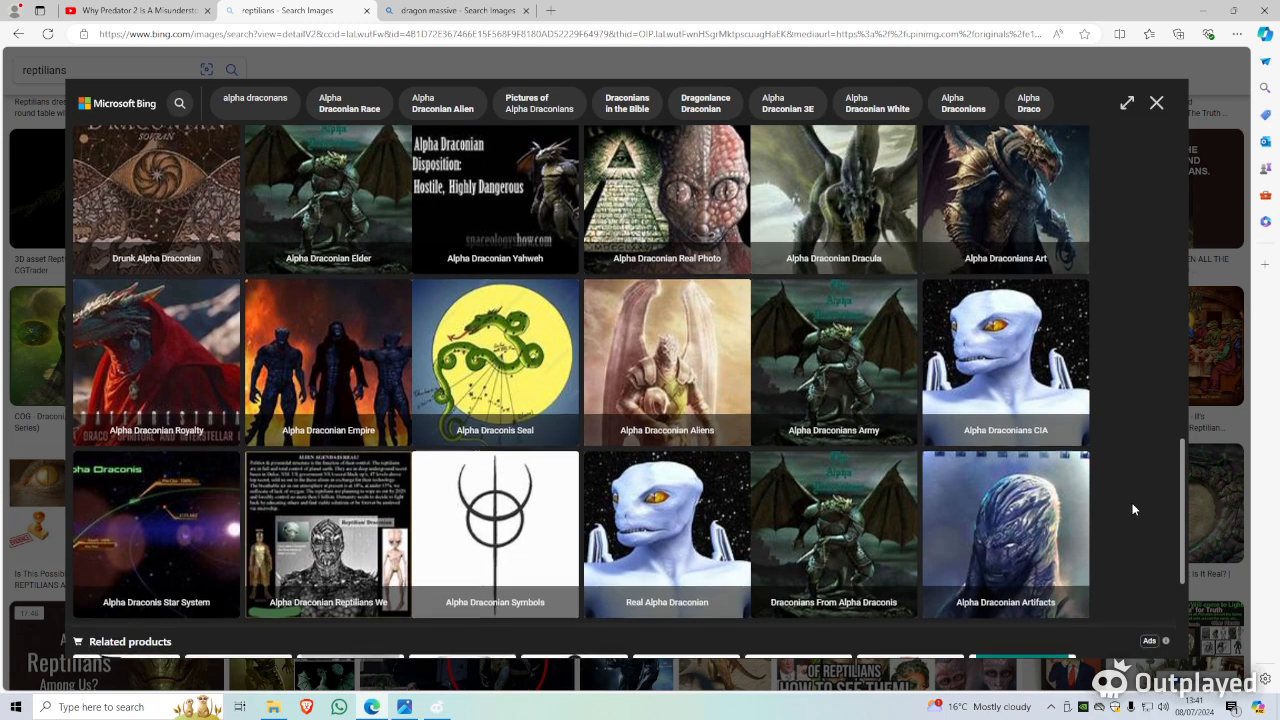
{"action": "scroll", "scroll_direction": "down", "scroll_amount": 3}
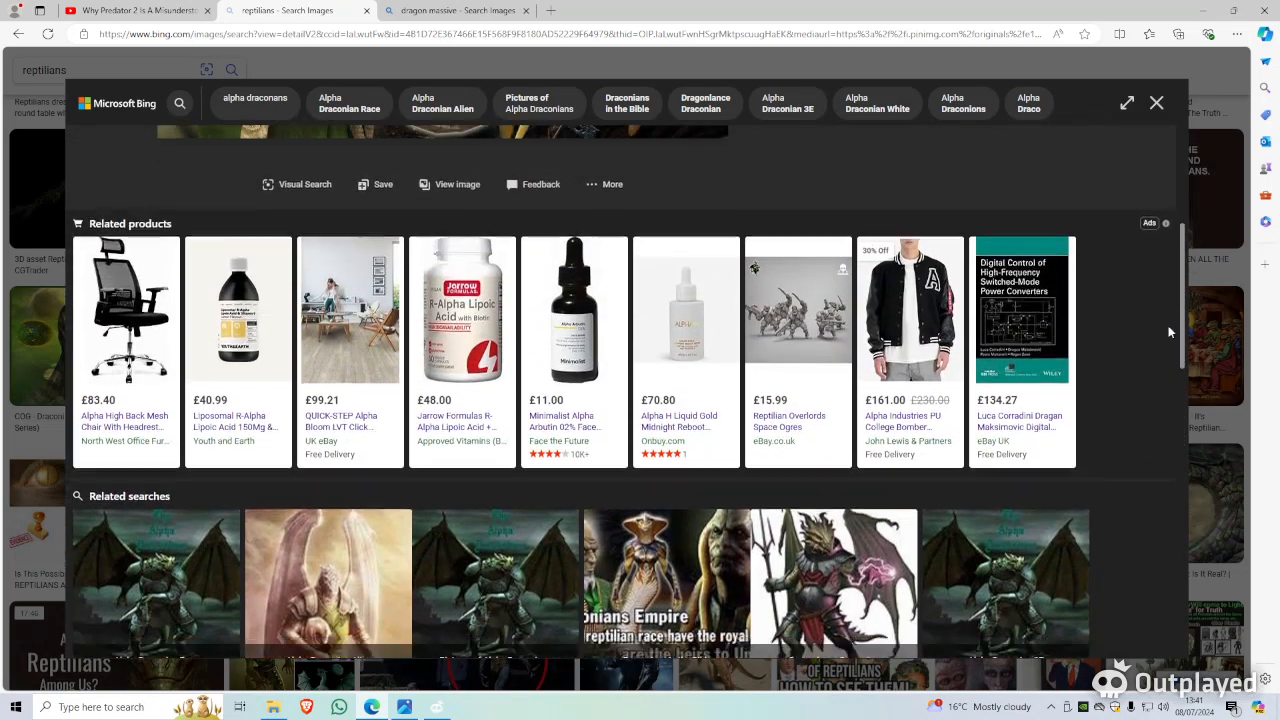
{"action": "scroll", "scroll_direction": "down", "scroll_amount": 3}
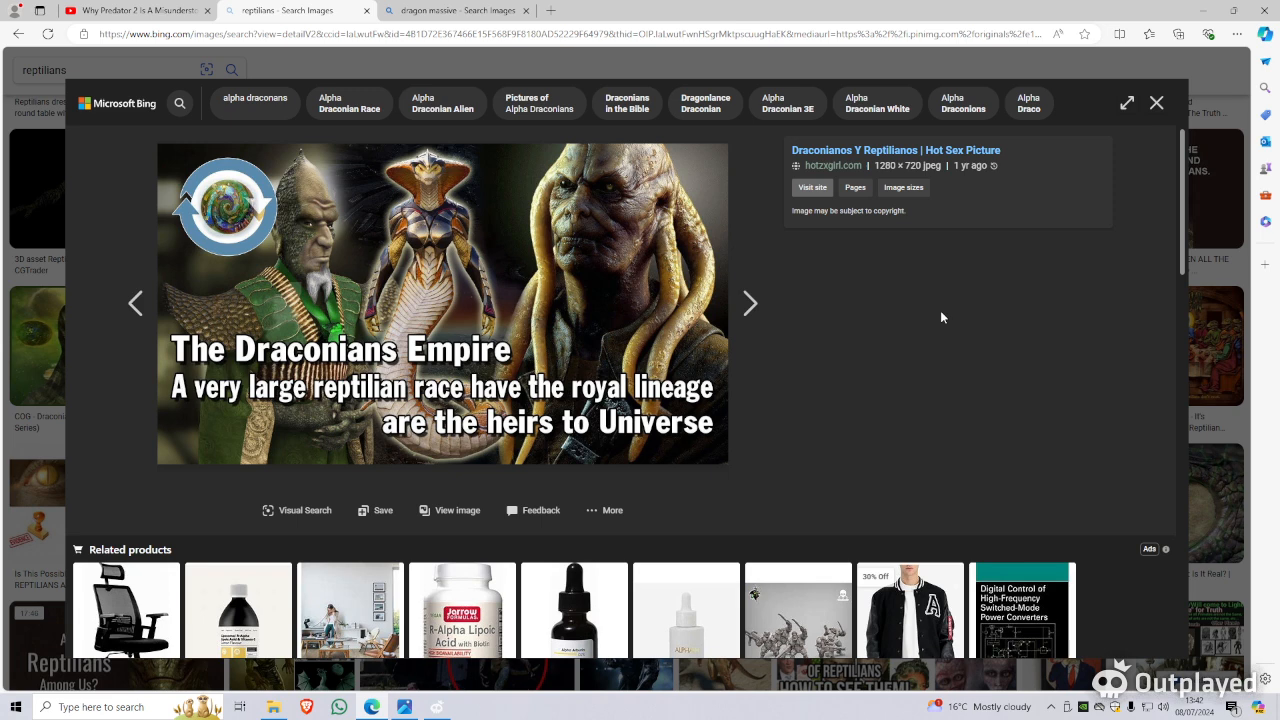
{"action": "mouse_move", "coordinate": [940, 318]}
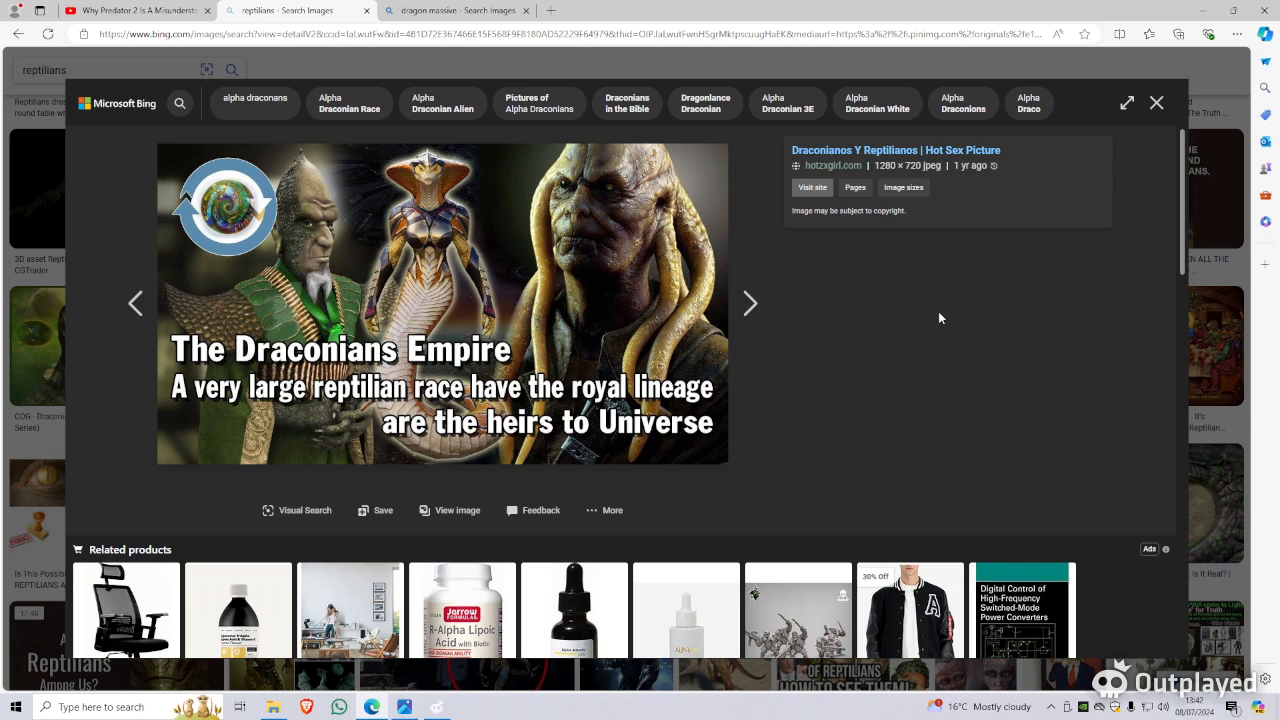
{"action": "mouse_move", "coordinate": [928, 390]}
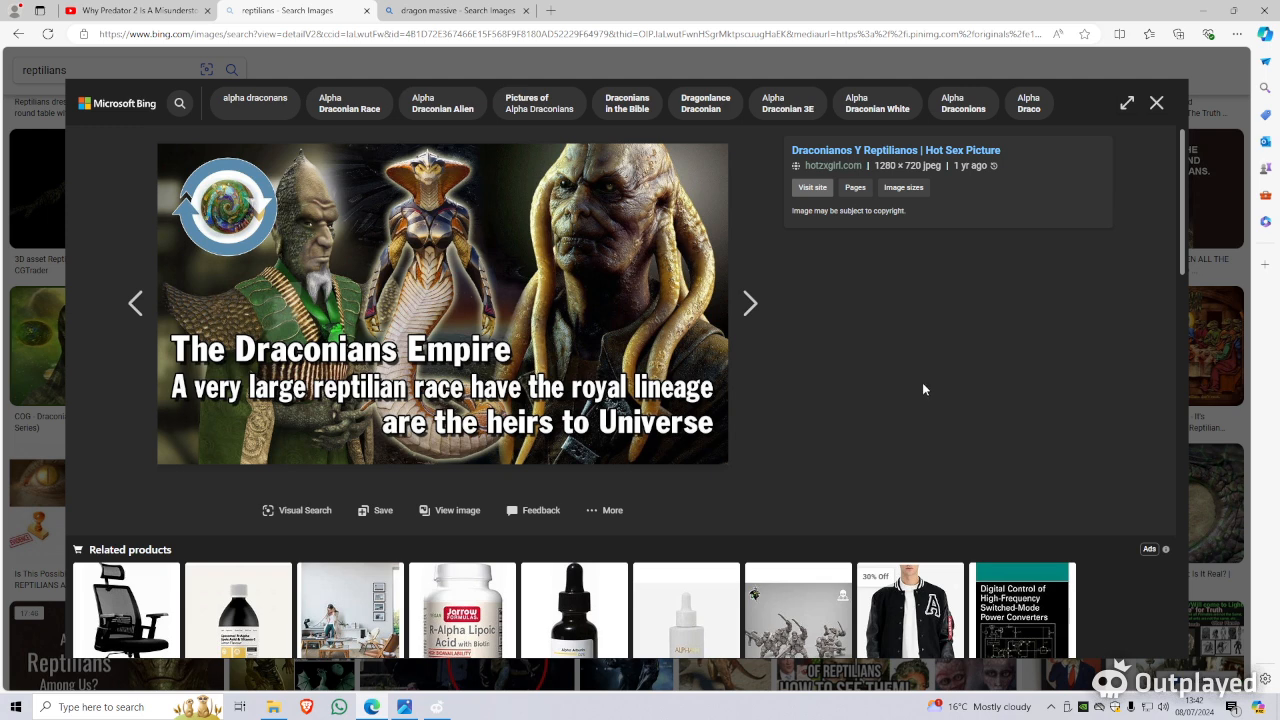
{"action": "mouse_move", "coordinate": [922, 384]}
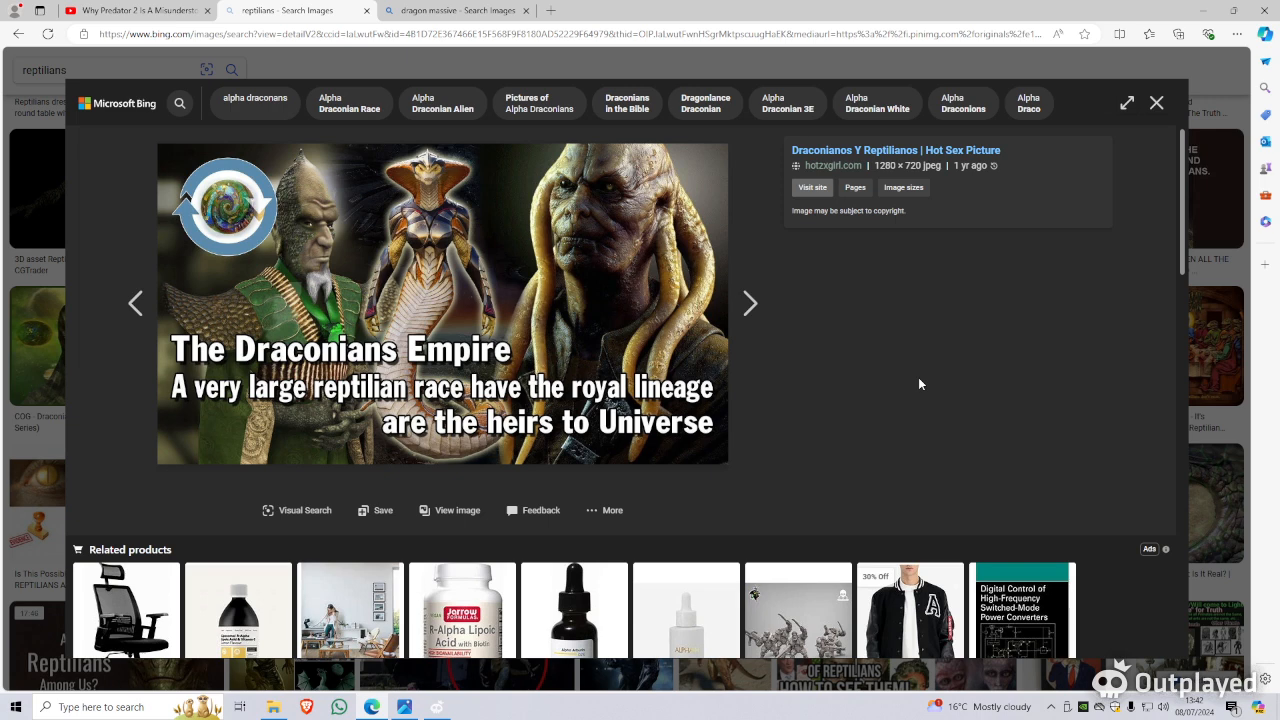
{"action": "mouse_move", "coordinate": [942, 348]}
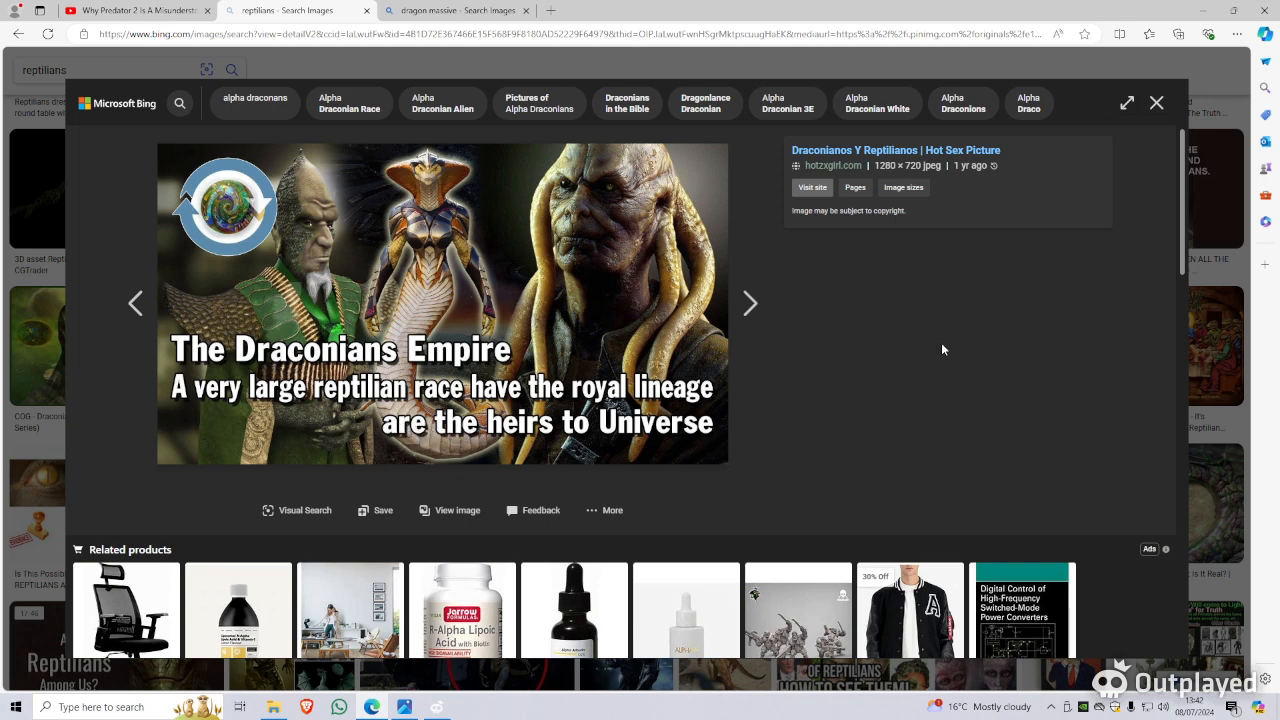
{"action": "mouse_move", "coordinate": [948, 420]}
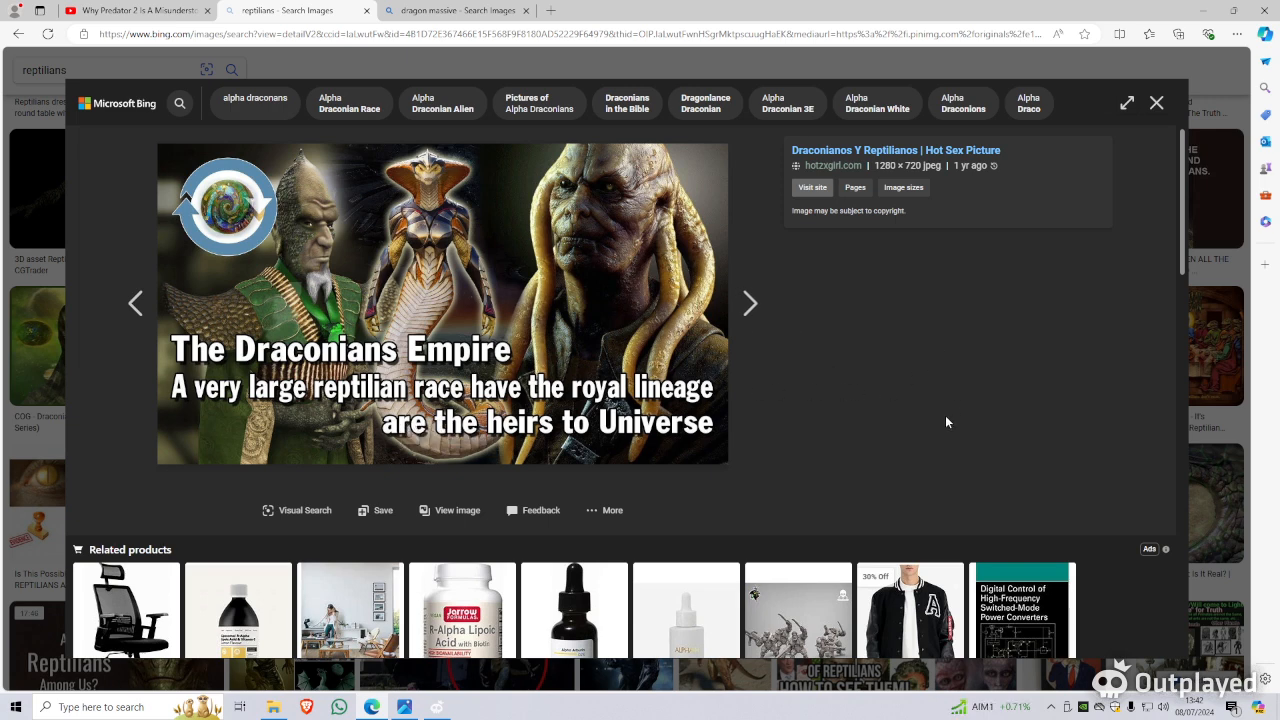
{"action": "mouse_move", "coordinate": [940, 410]}
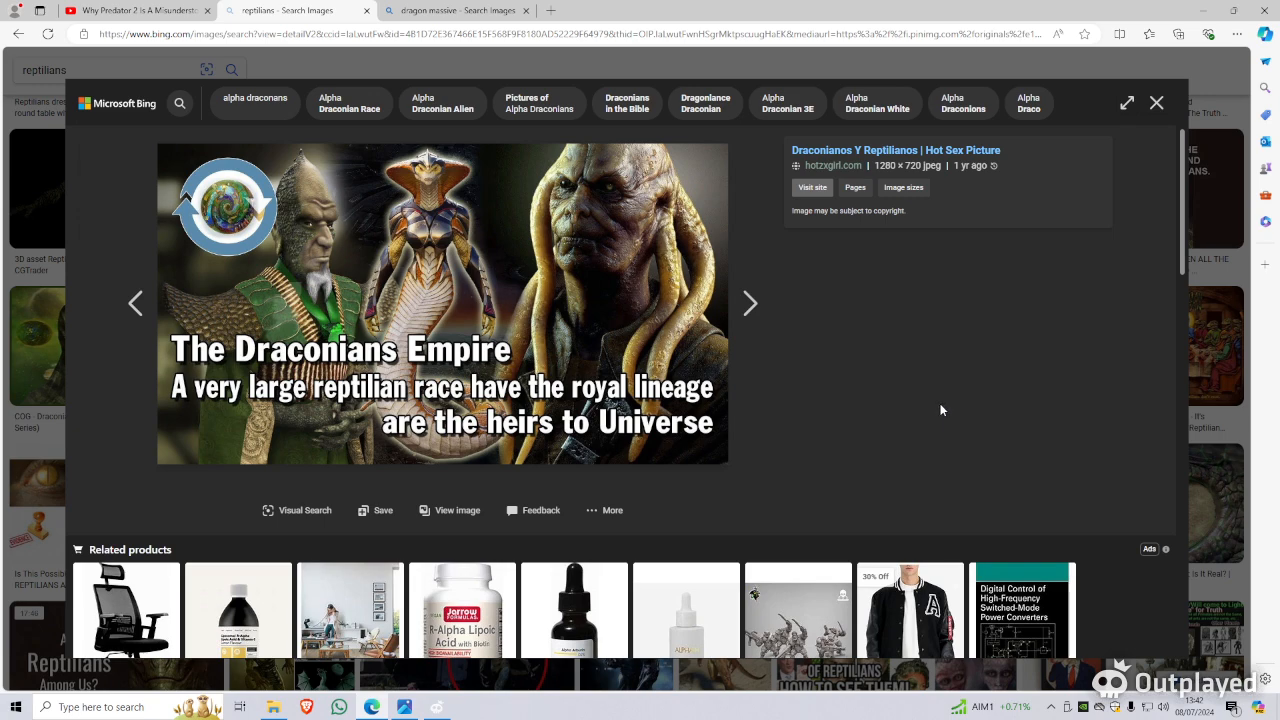
{"action": "mouse_move", "coordinate": [856, 376]}
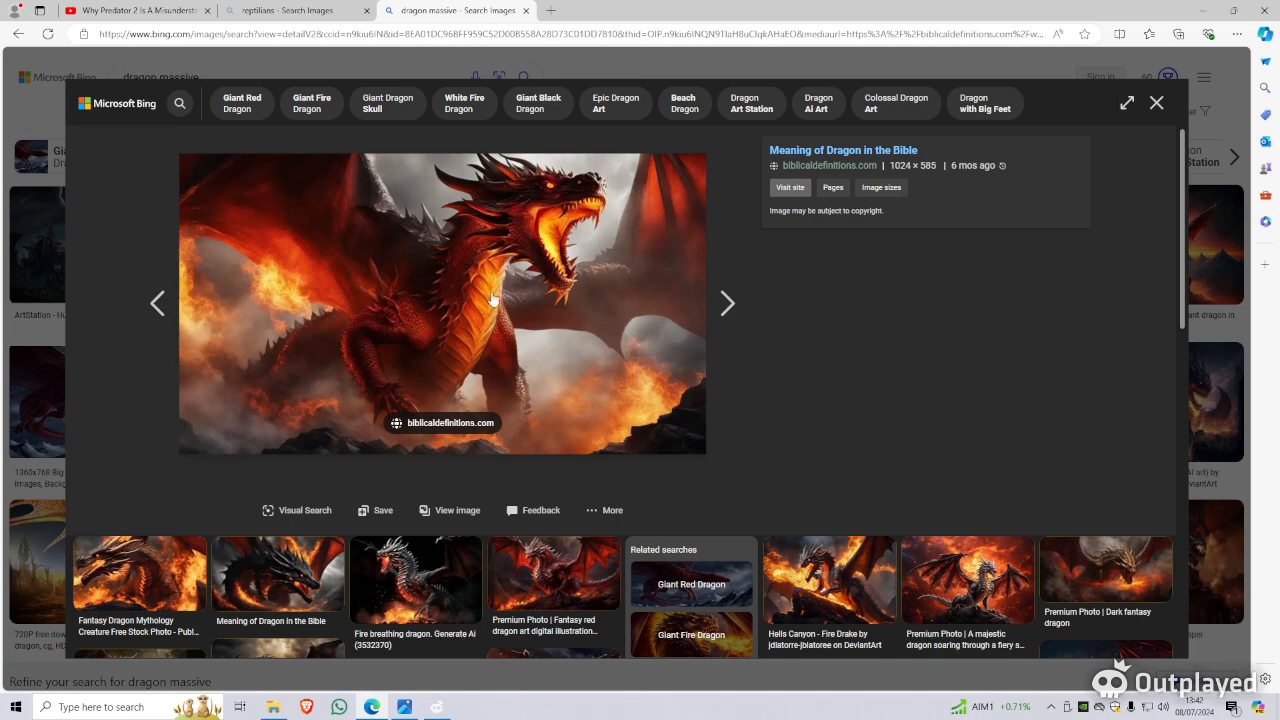
{"action": "mouse_move", "coordinate": [548, 270]}
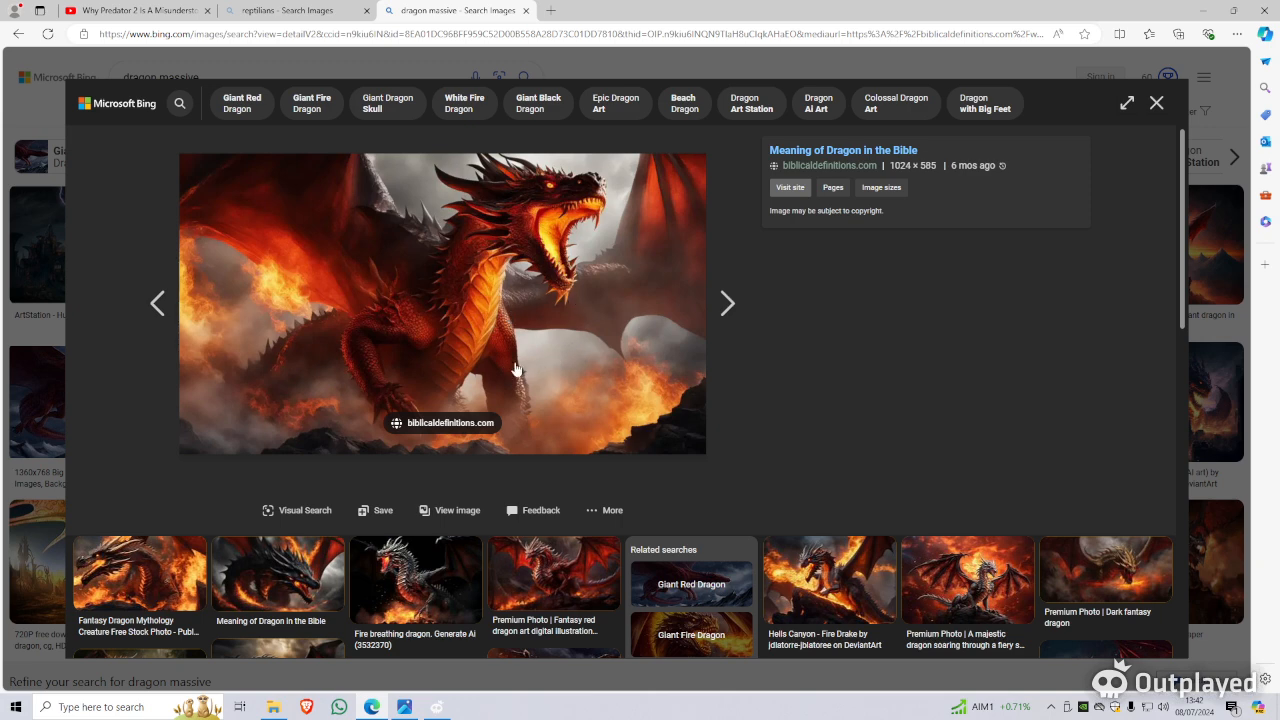
{"action": "mouse_move", "coordinate": [828, 328]}
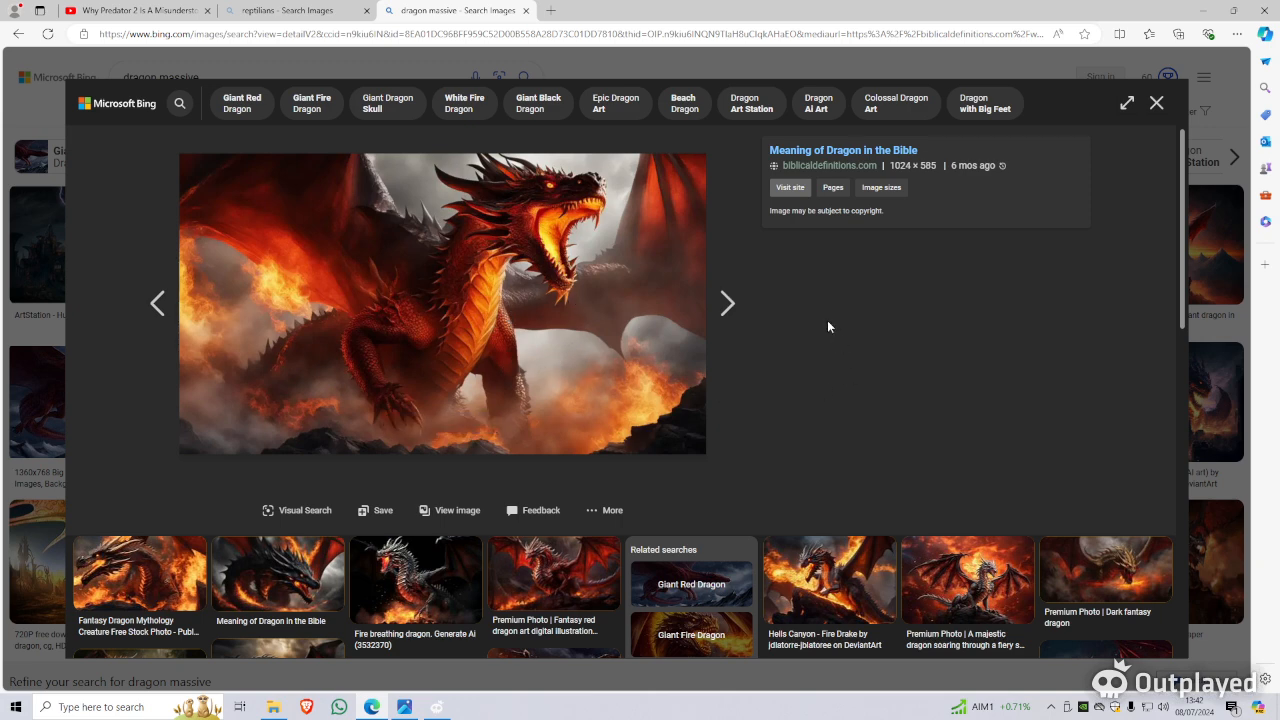
{"action": "mouse_move", "coordinate": [824, 324]}
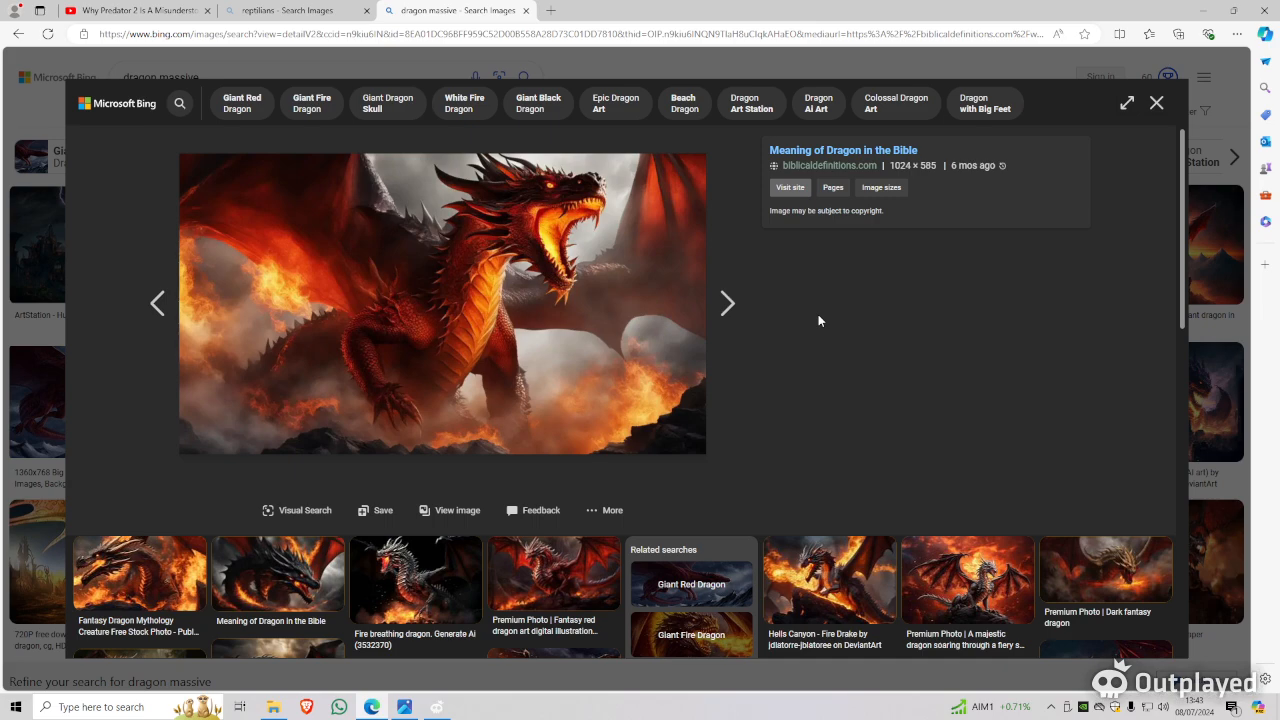
{"action": "mouse_move", "coordinate": [1156, 228]}
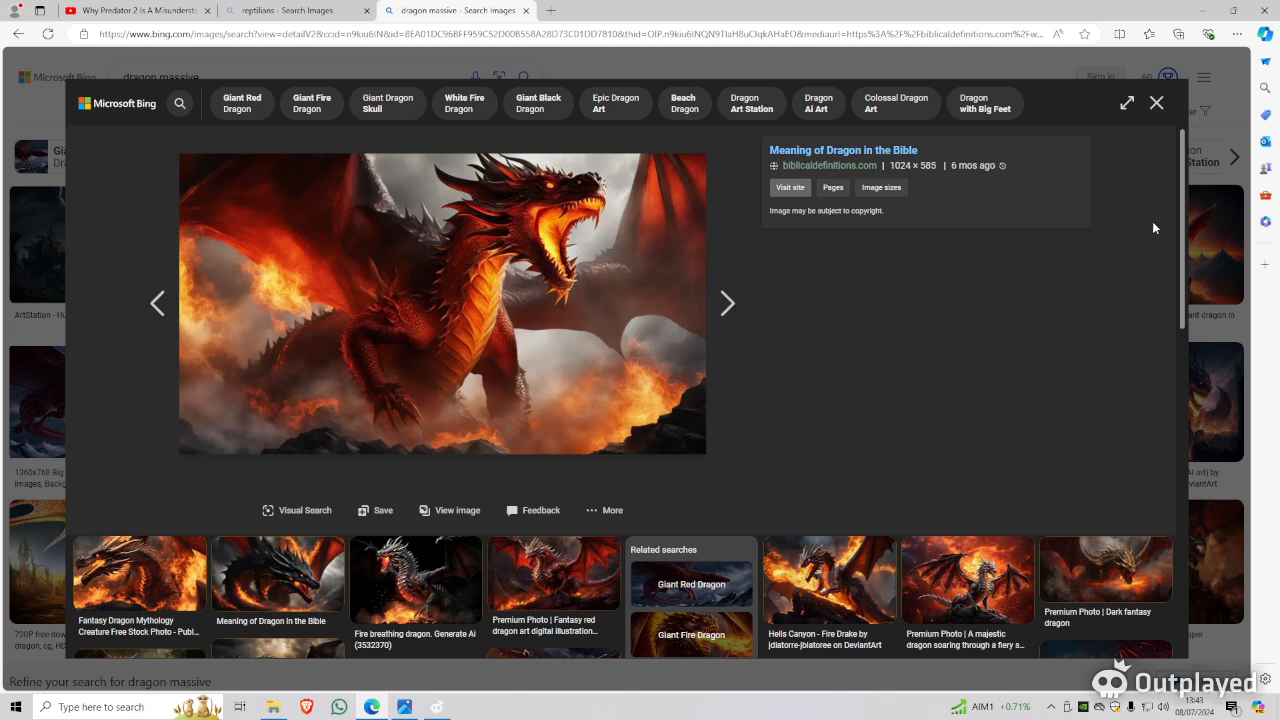
{"action": "mouse_move", "coordinate": [504, 292]}
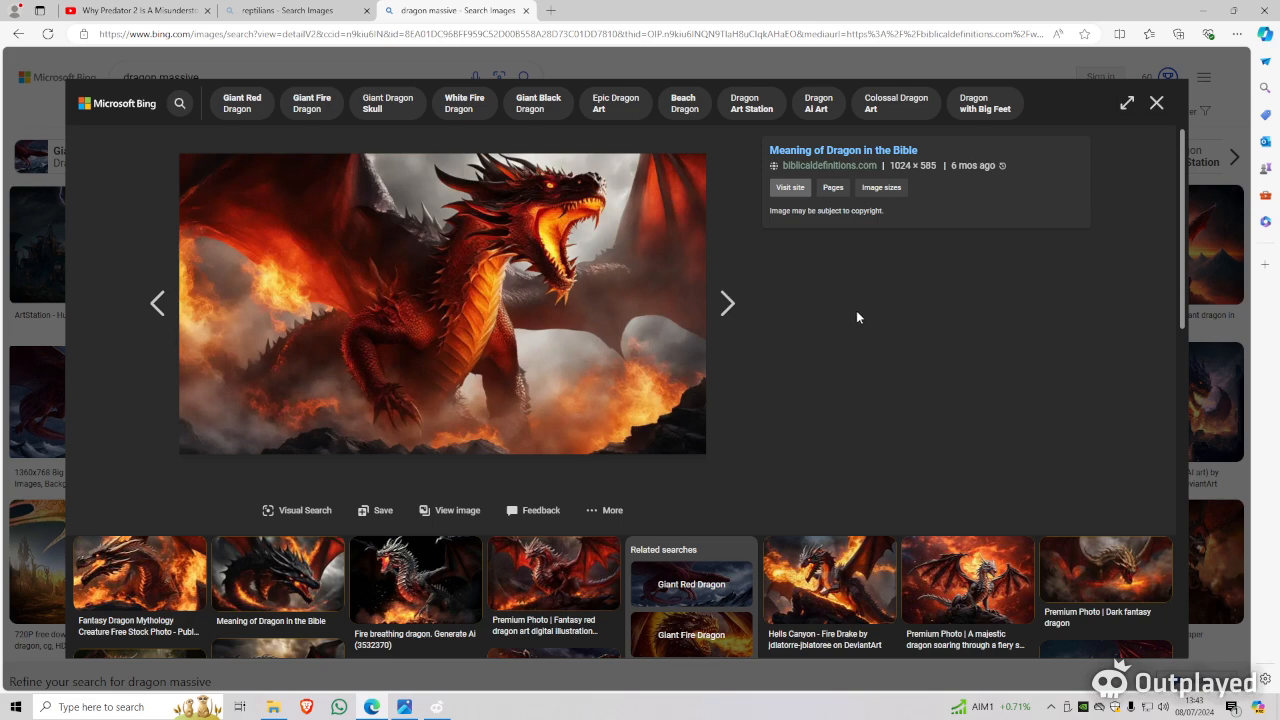
{"action": "mouse_move", "coordinate": [892, 312]}
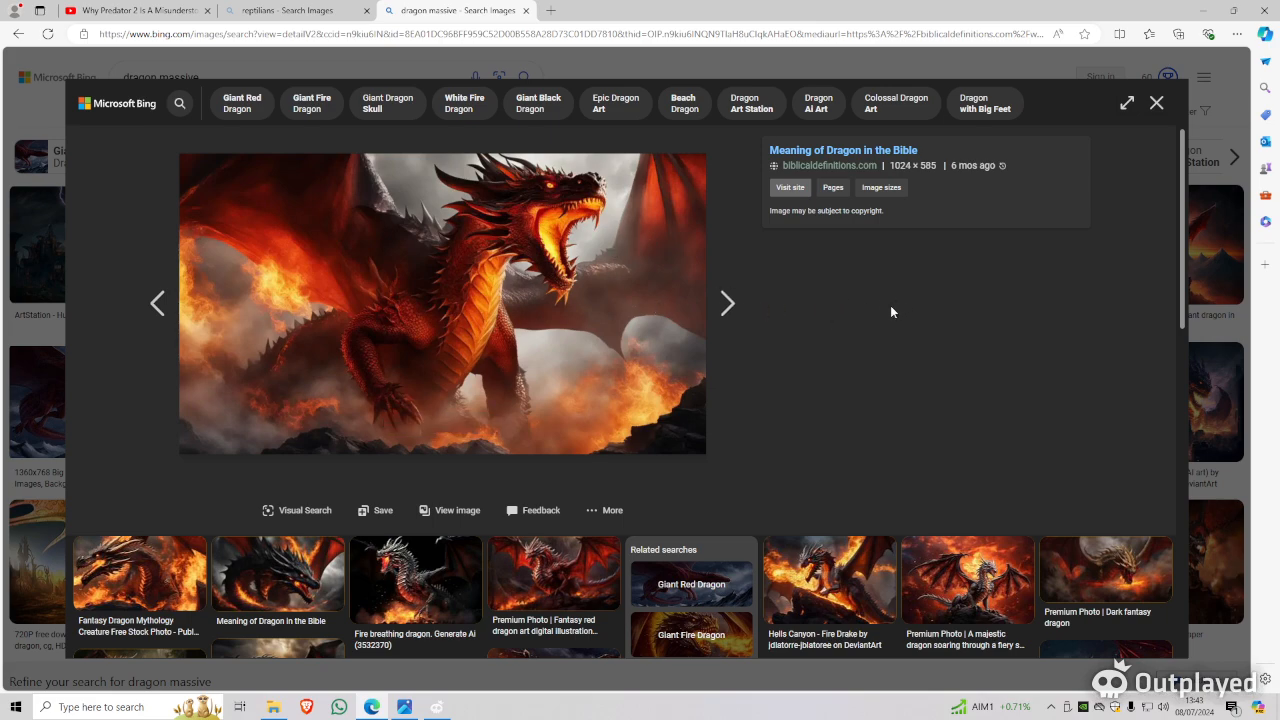
{"action": "scroll", "scroll_direction": "down", "scroll_amount": 3}
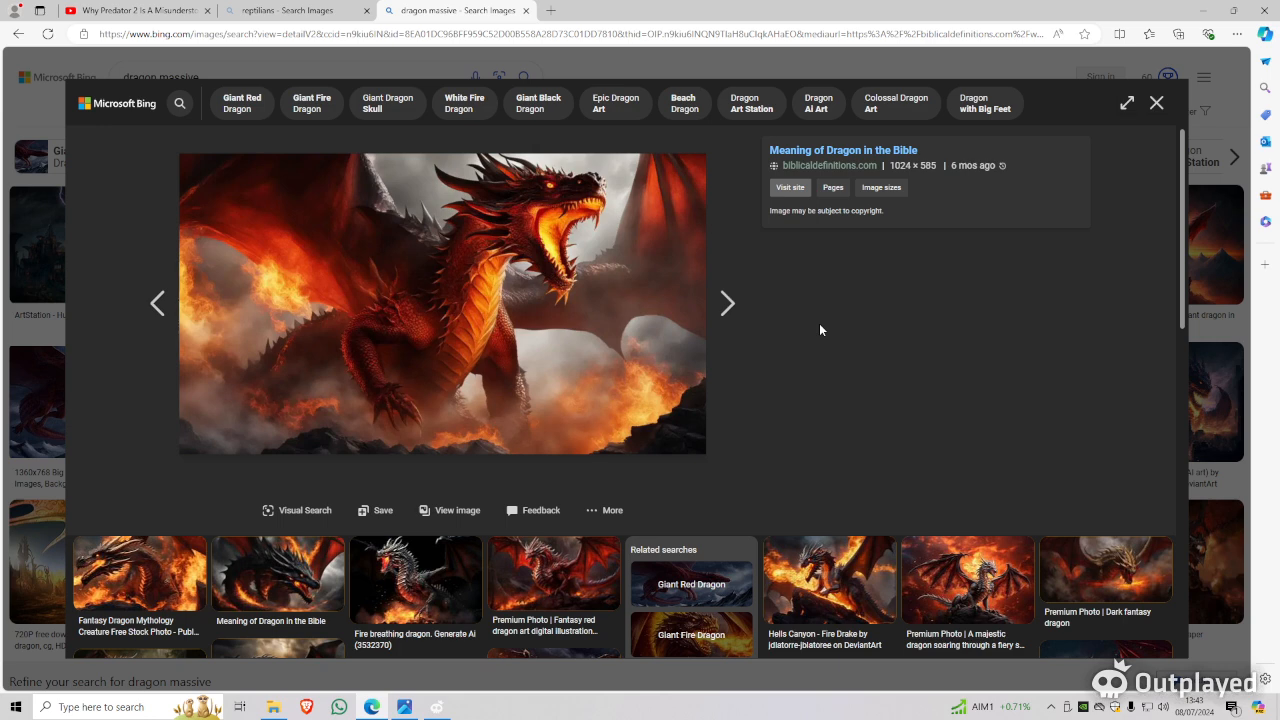
{"action": "mouse_move", "coordinate": [1134, 214]}
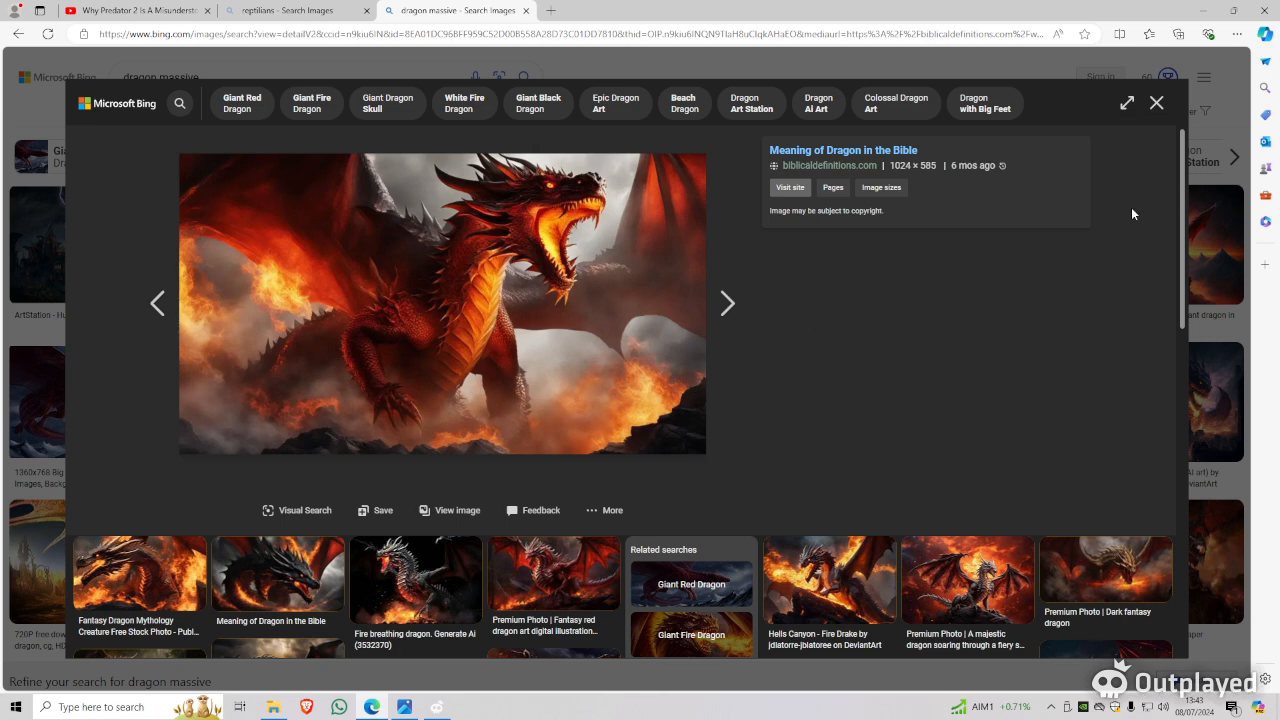
{"action": "scroll", "scroll_direction": "down", "scroll_amount": 3}
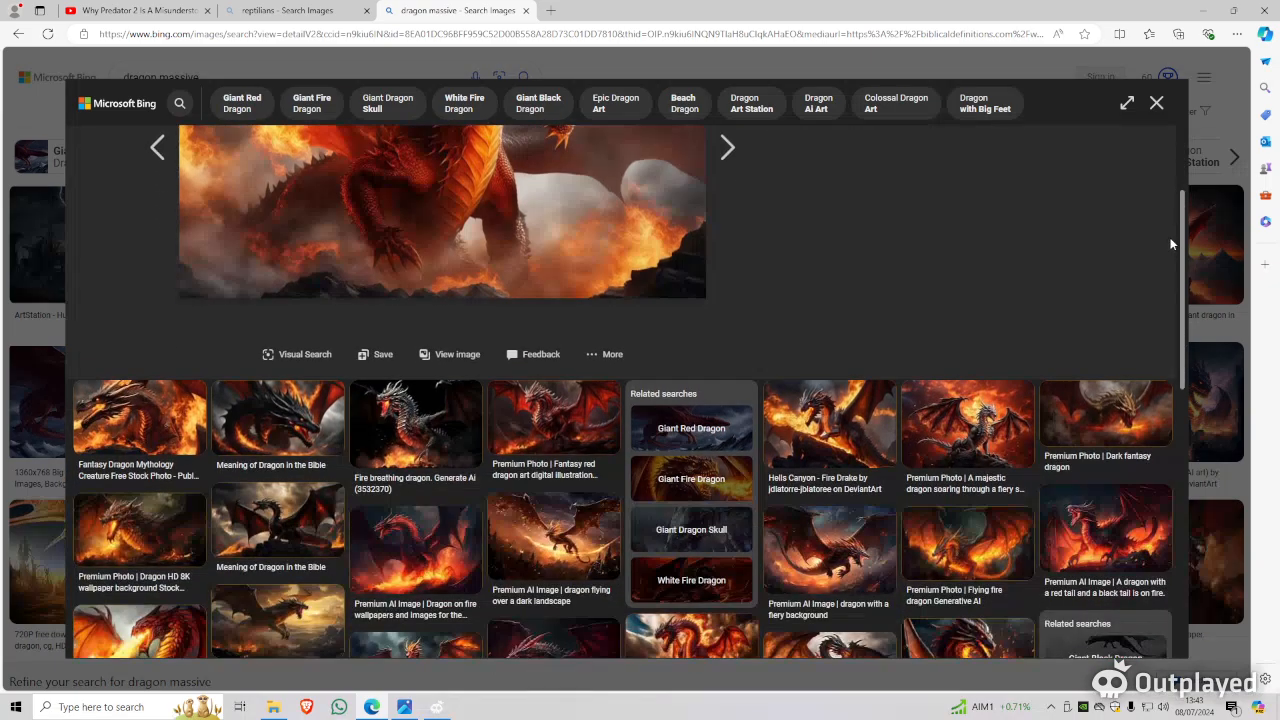
{"action": "scroll", "scroll_direction": "down", "scroll_amount": 3}
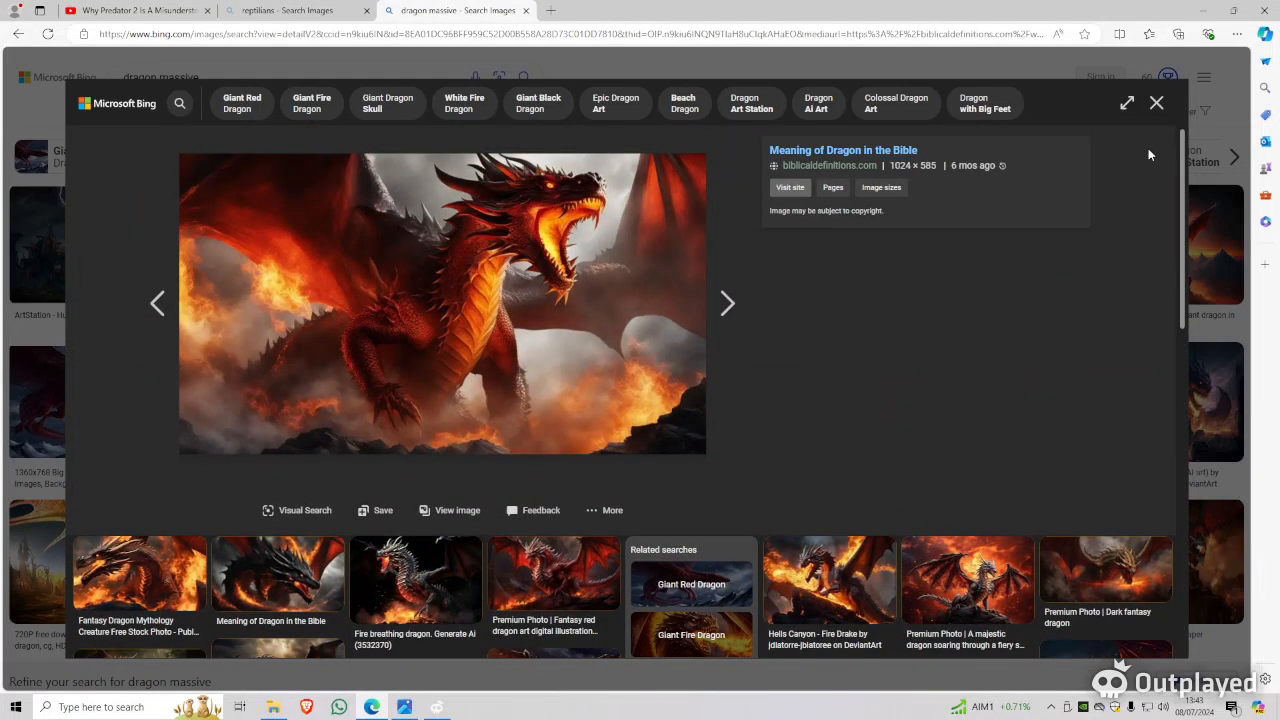
{"action": "mouse_move", "coordinate": [864, 314]}
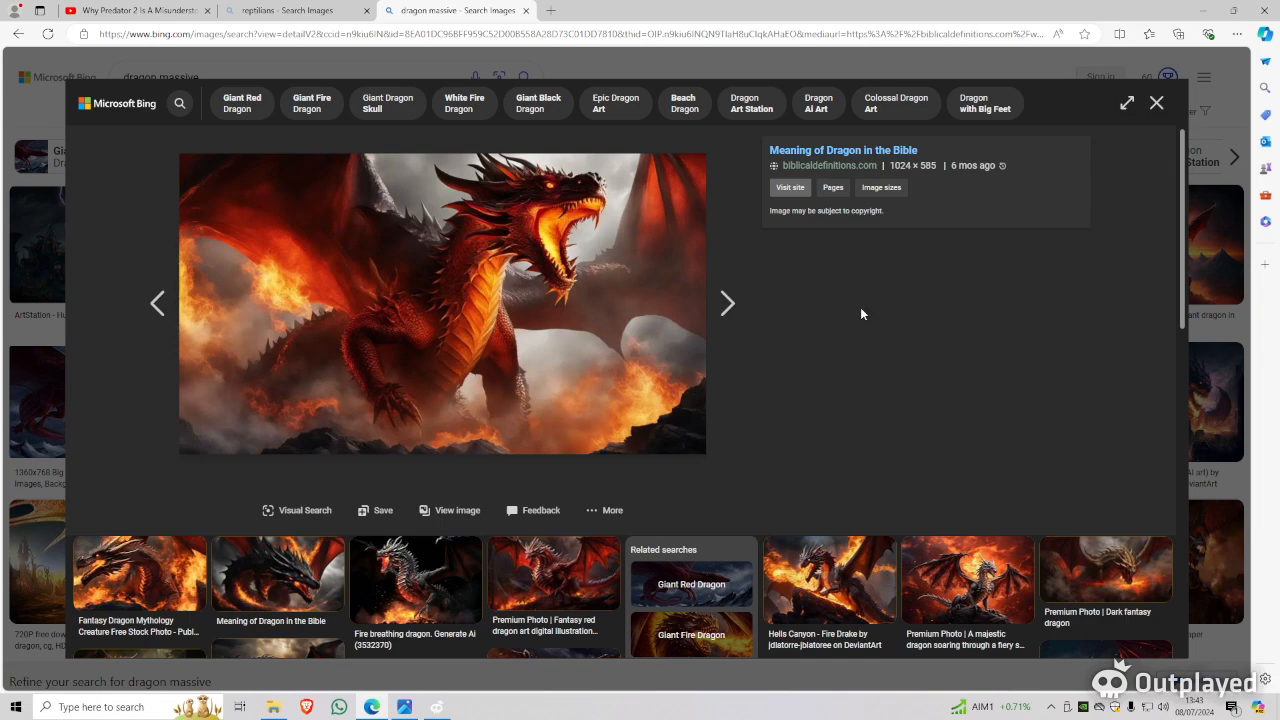
{"action": "mouse_move", "coordinate": [852, 312]}
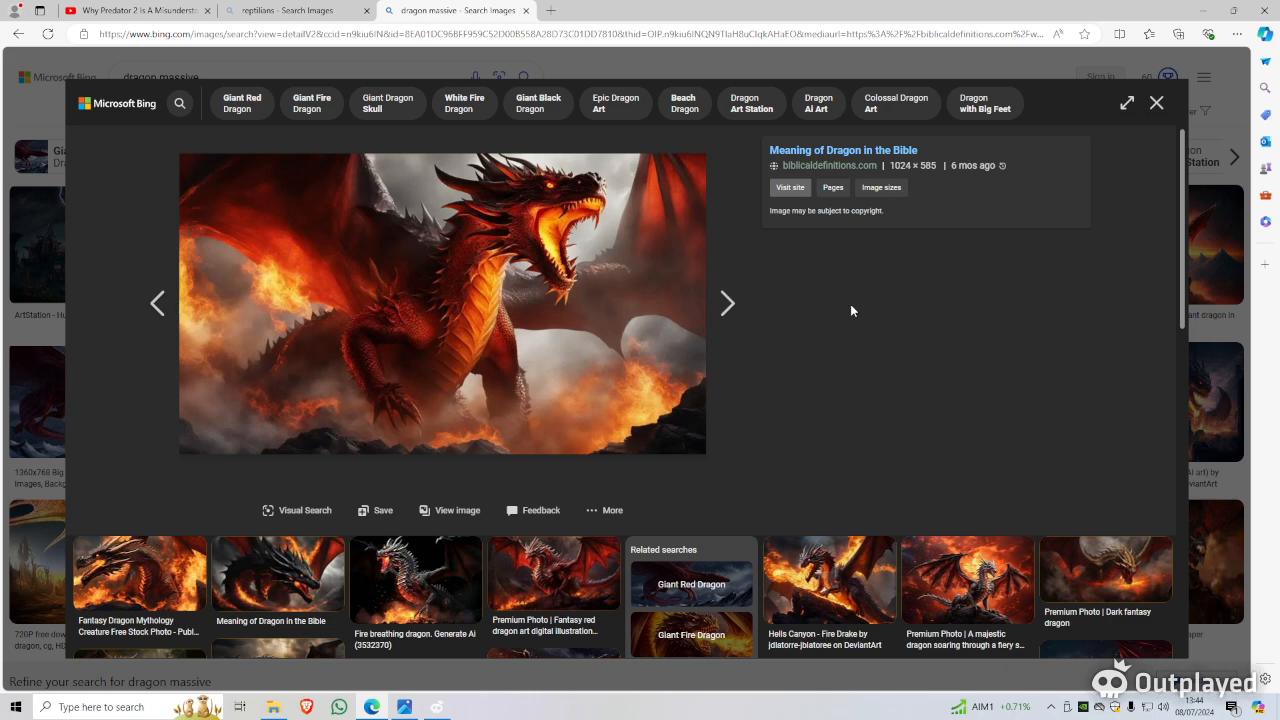
{"action": "mouse_move", "coordinate": [816, 360]}
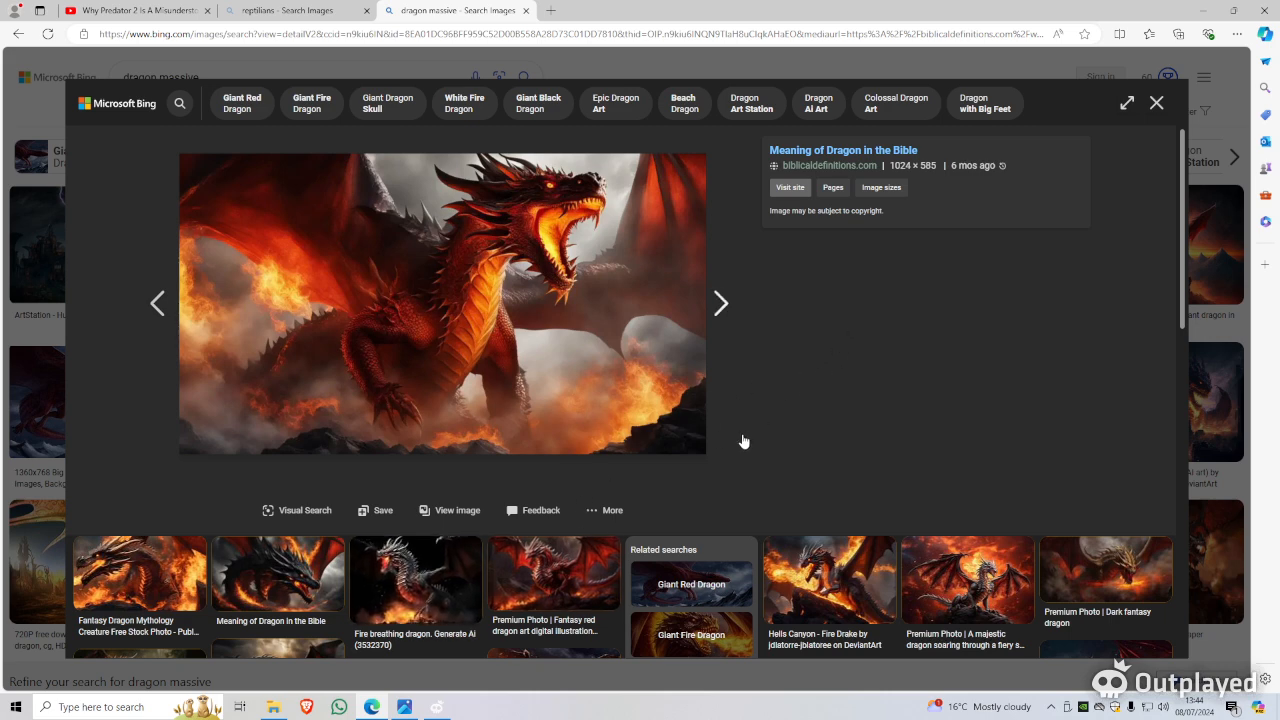
{"action": "mouse_move", "coordinate": [842, 308]}
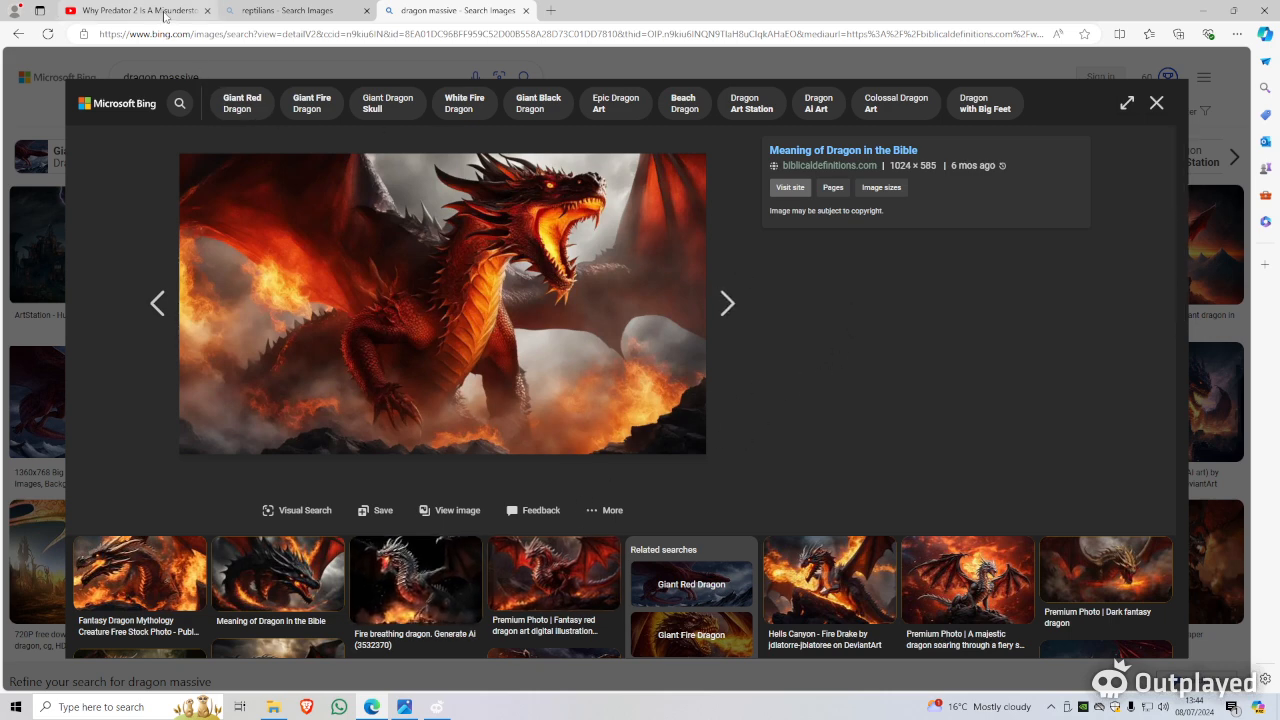
Switch back to the 'Why Predator 2 Is A Misunderstood Masterpiece' video on YouTube.
{"action": "left_click", "coordinate": [130, 12]}
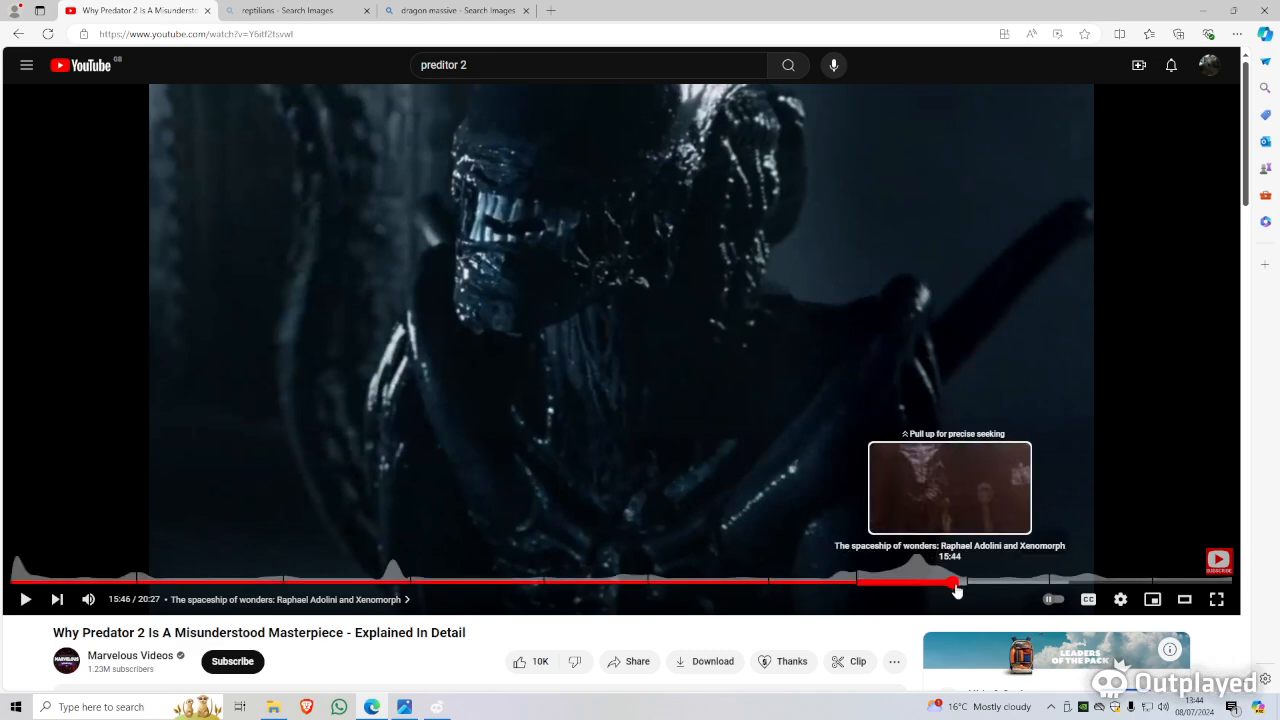
{"action": "mouse_move", "coordinate": [968, 588]}
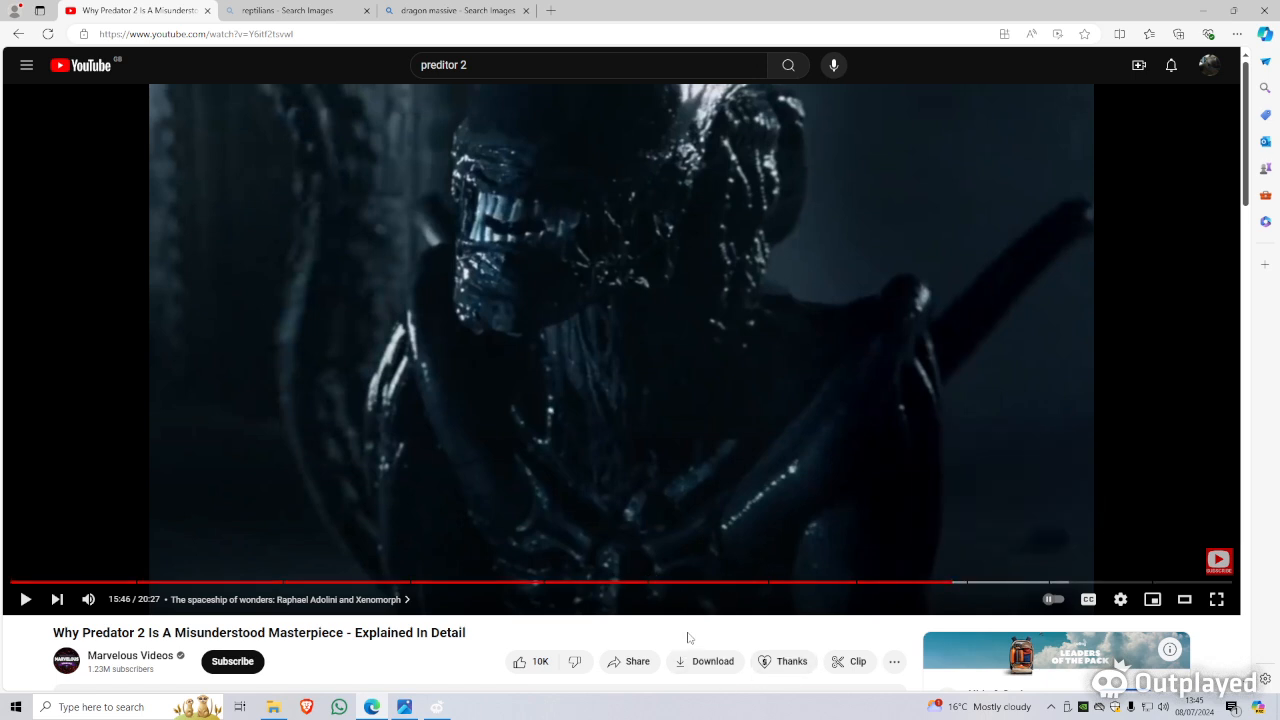
{"action": "mouse_move", "coordinate": [956, 584]}
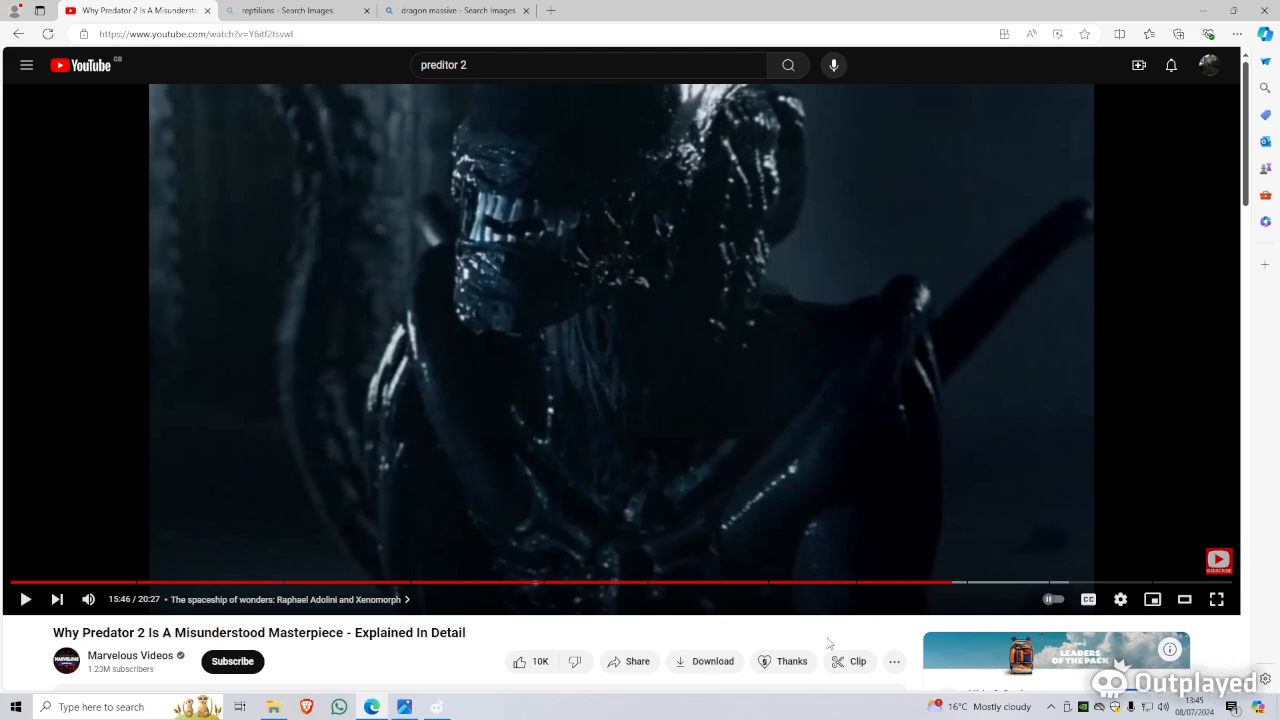
{"action": "mouse_move", "coordinate": [988, 582]}
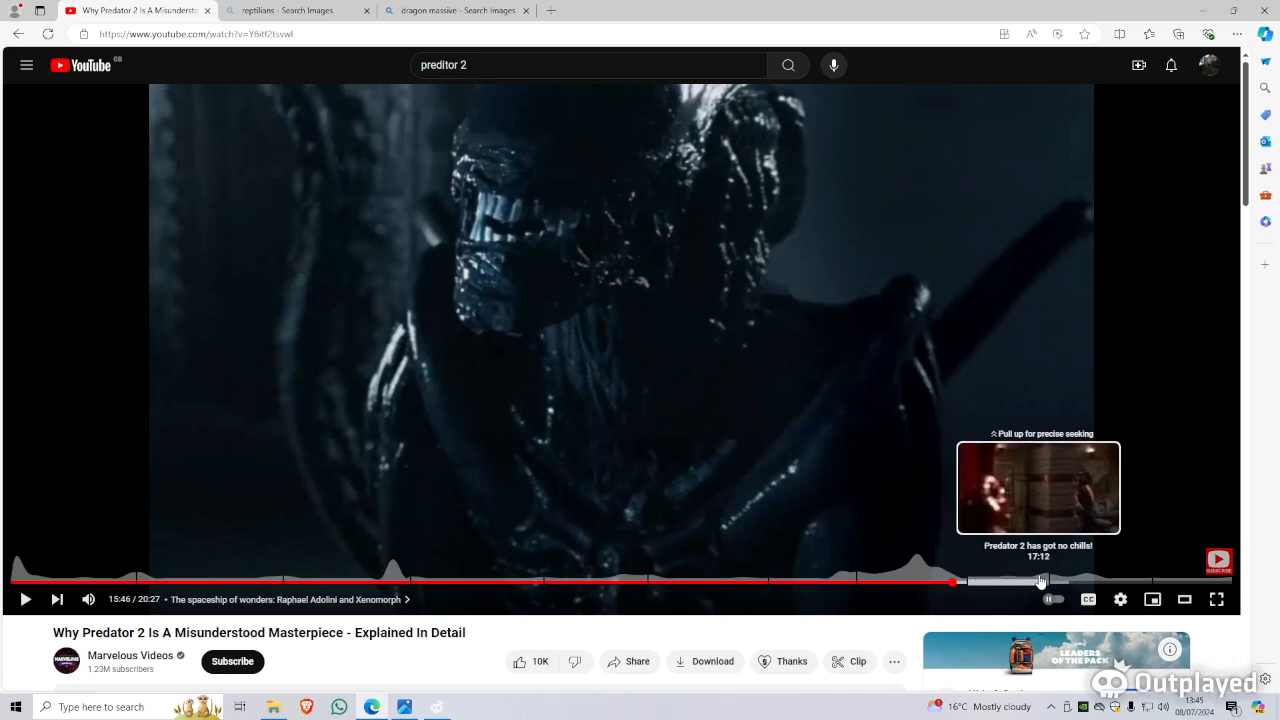
{"action": "mouse_move", "coordinate": [1036, 584]}
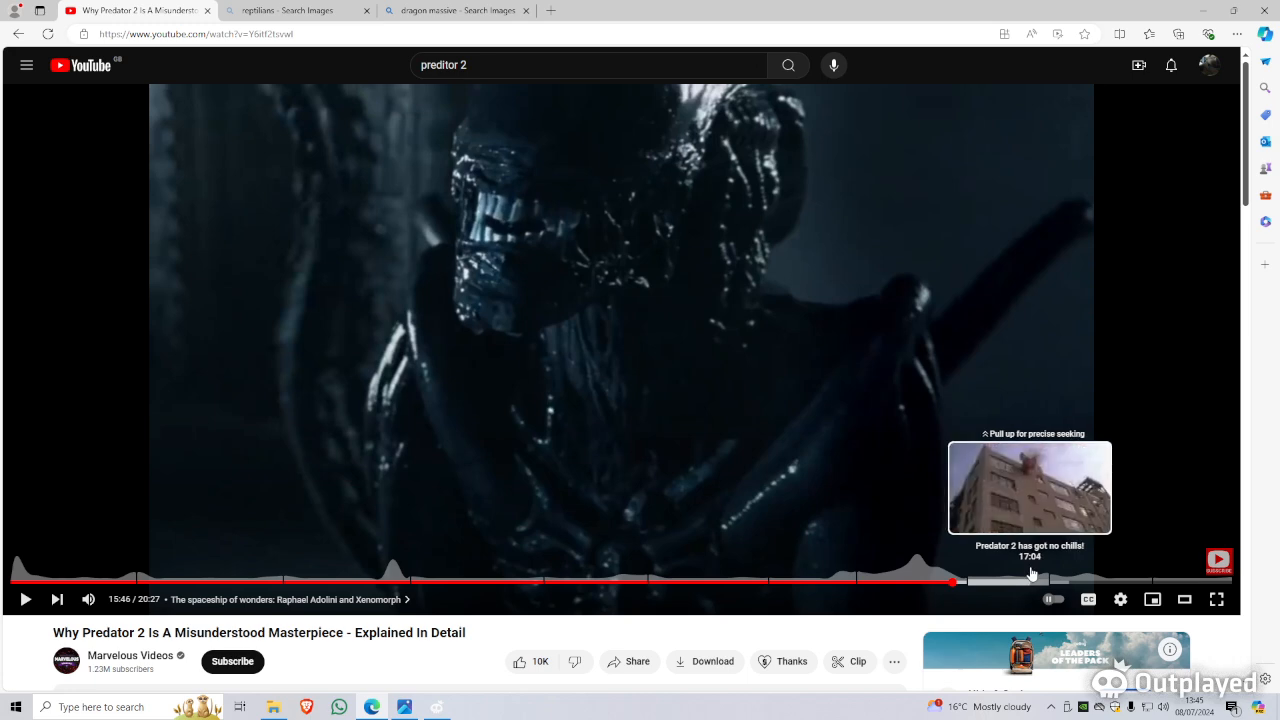
{"action": "mouse_move", "coordinate": [1044, 580]}
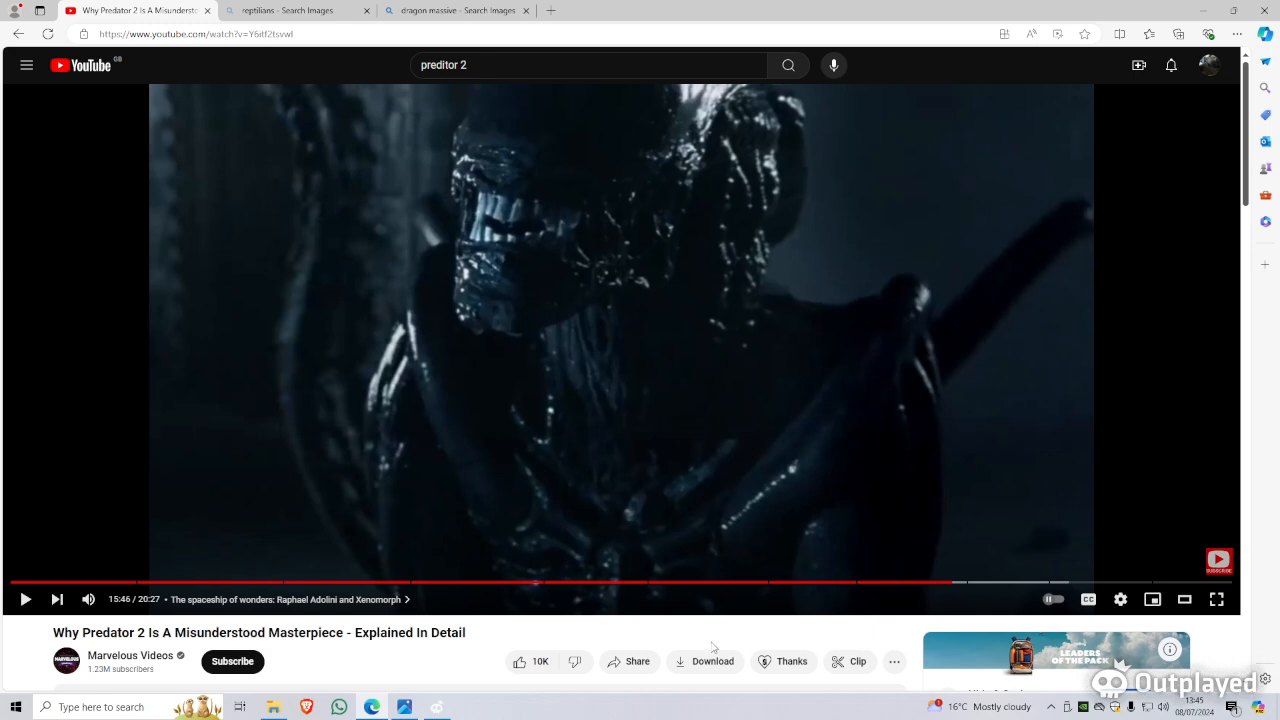
{"action": "mouse_move", "coordinate": [1056, 600]}
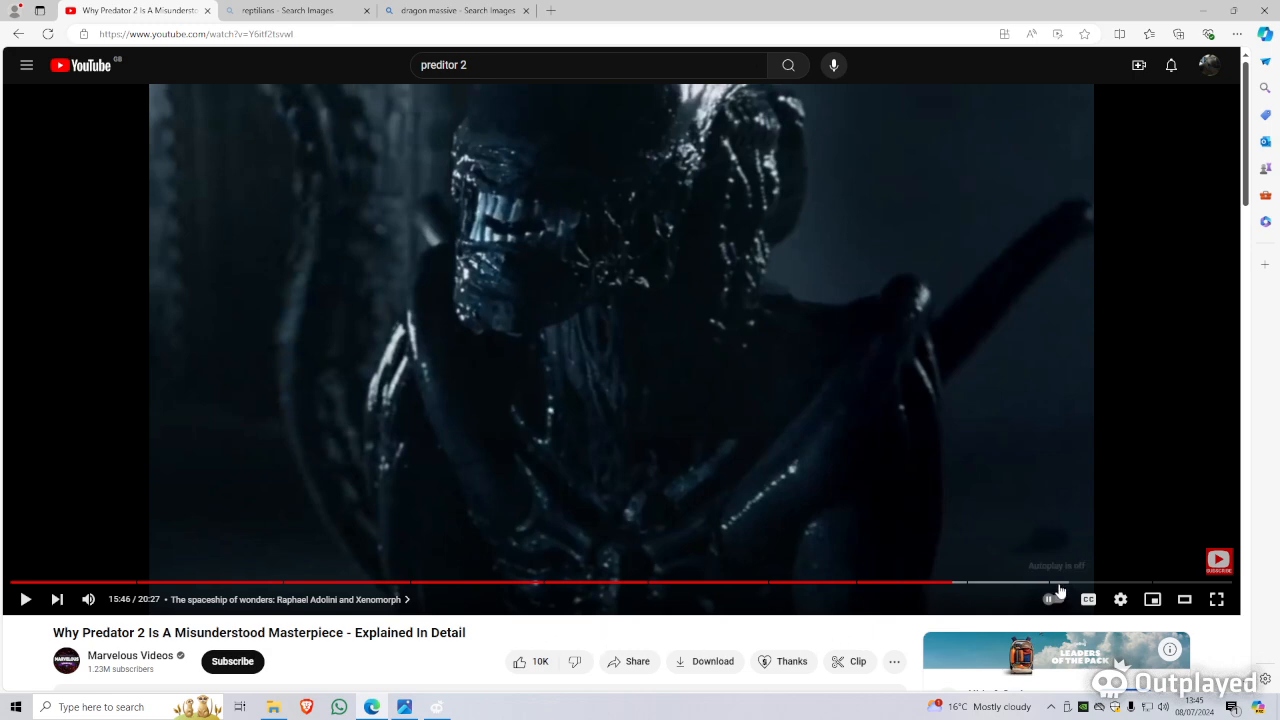
{"action": "mouse_move", "coordinate": [960, 584]}
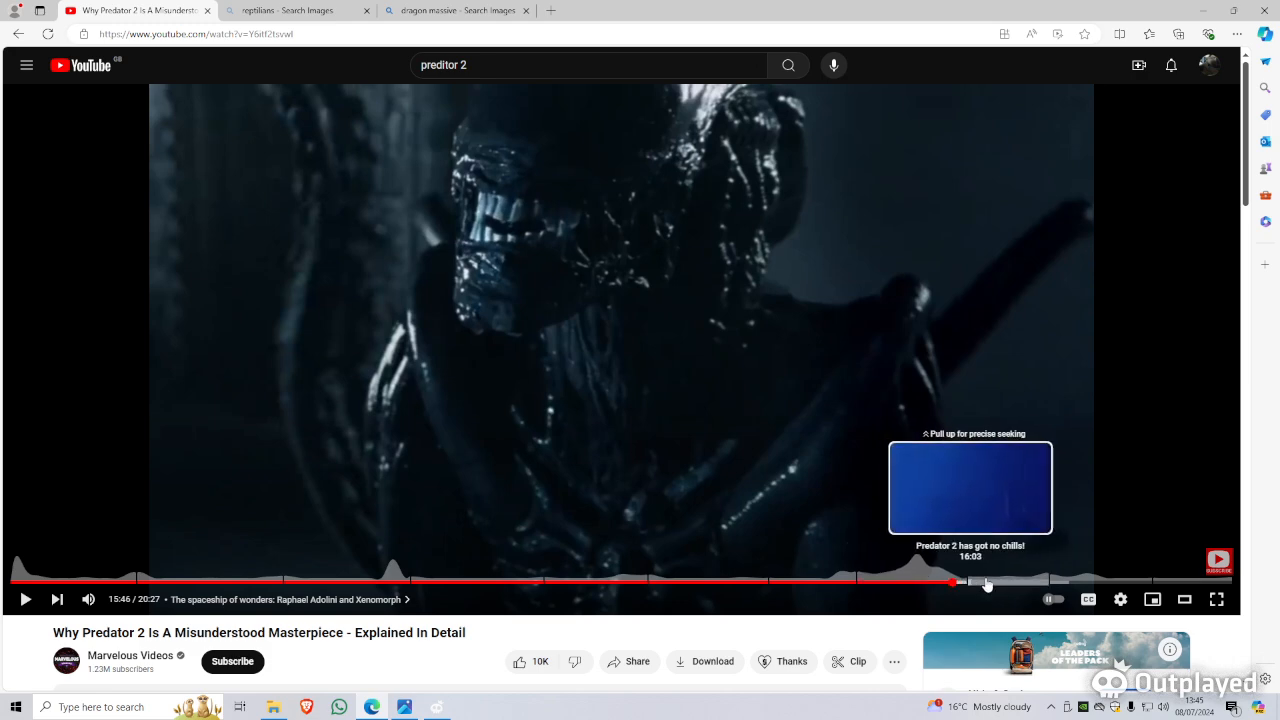
{"action": "mouse_move", "coordinate": [640, 650]}
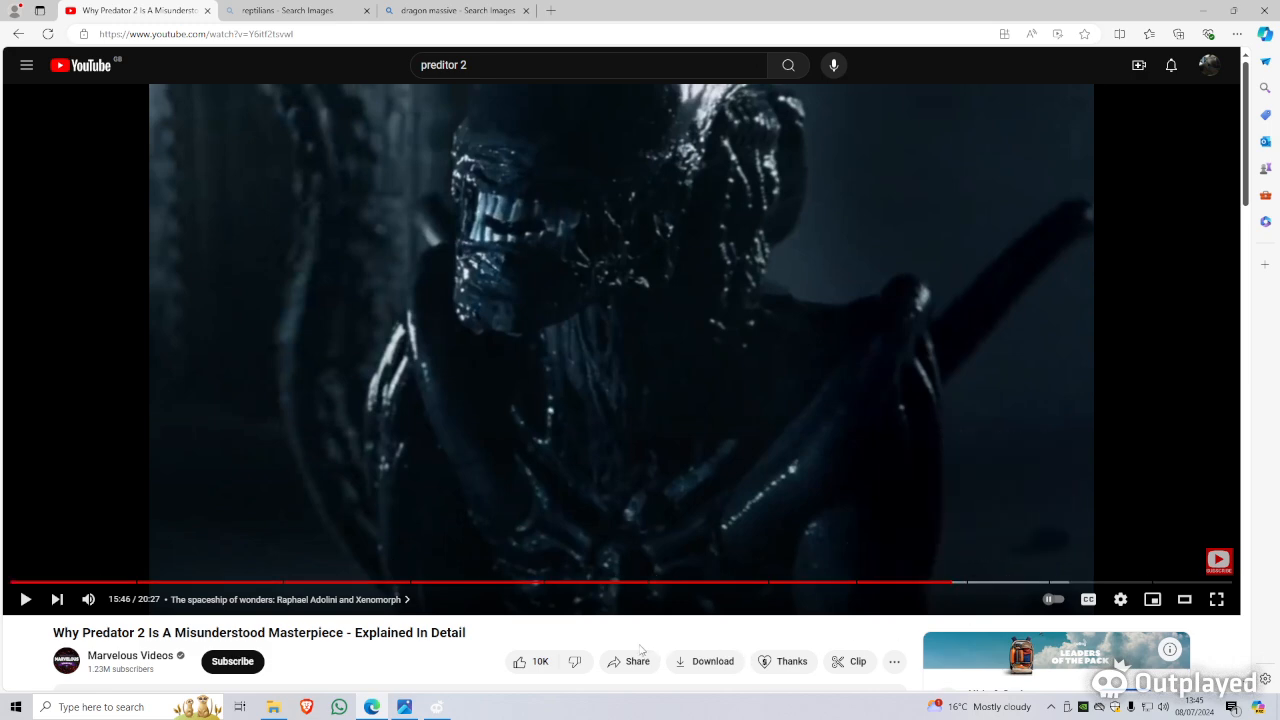
{"action": "mouse_move", "coordinate": [510, 638]}
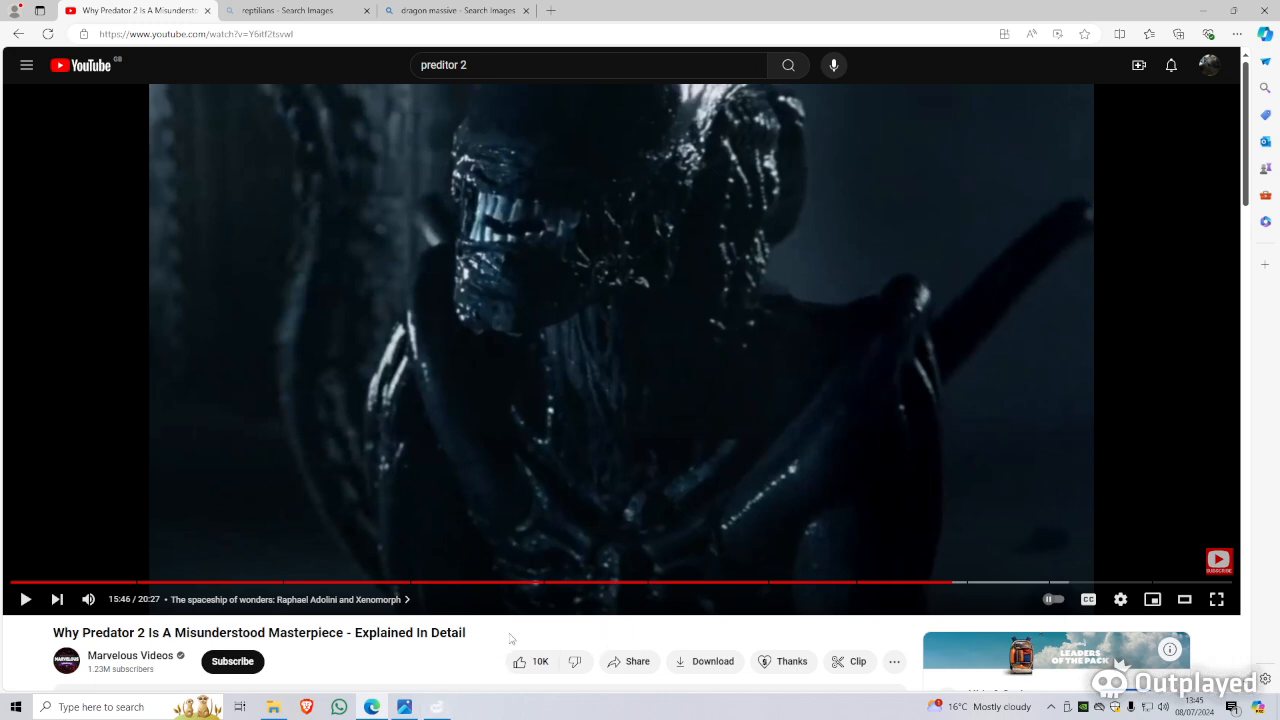
{"action": "mouse_move", "coordinate": [310, 160]}
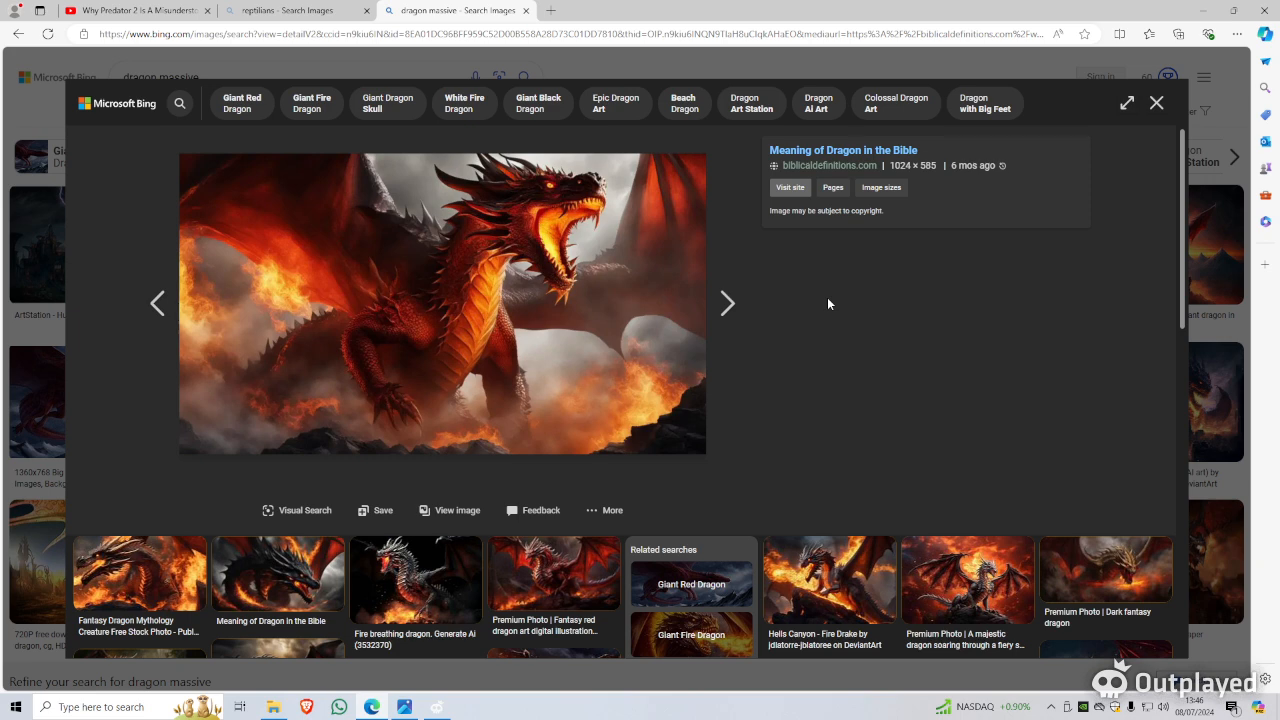
{"action": "mouse_move", "coordinate": [644, 562]}
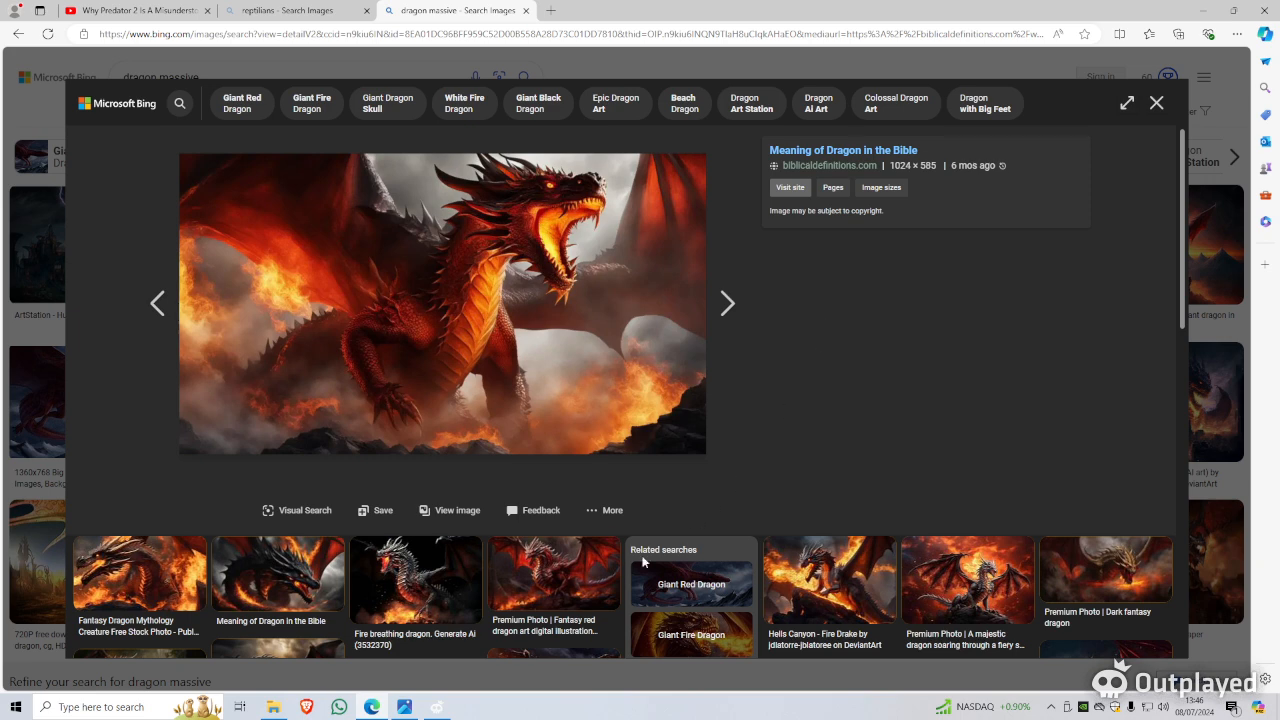